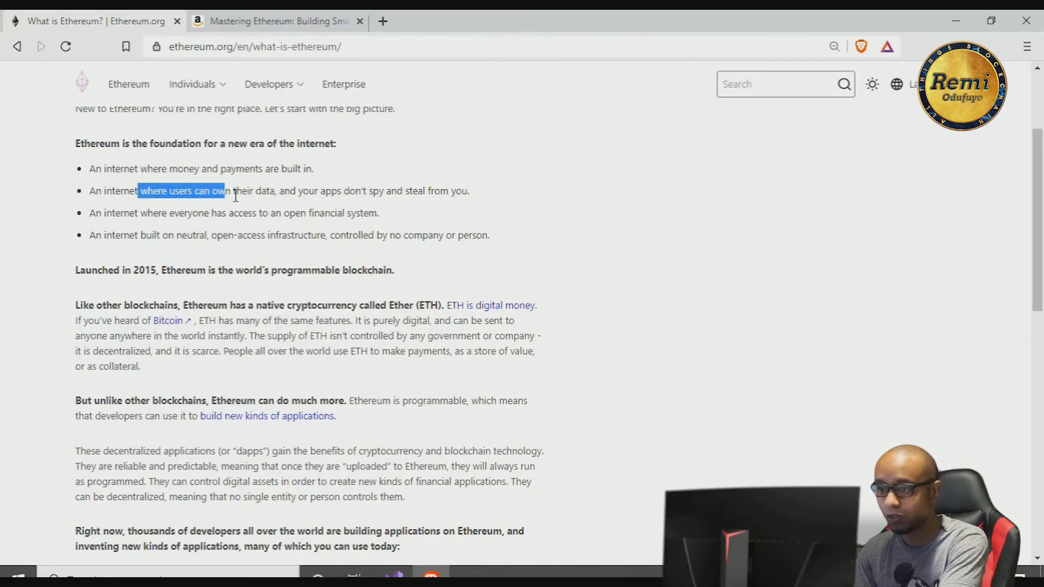
Highlight the bullets on users owning their data and access to an open financial system
left_click_drag(225, 191, 423, 191)
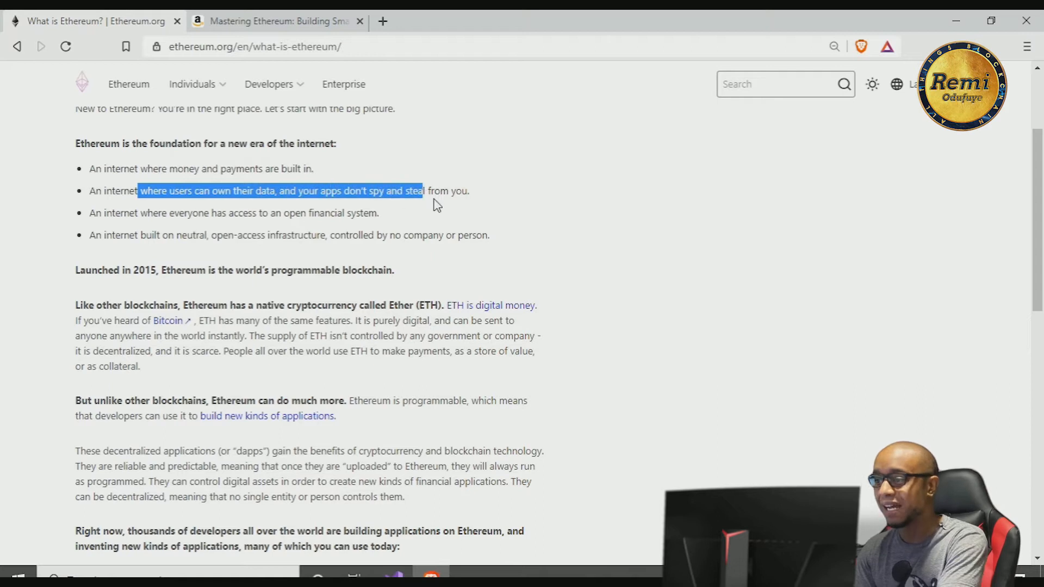
left_click(478, 212)
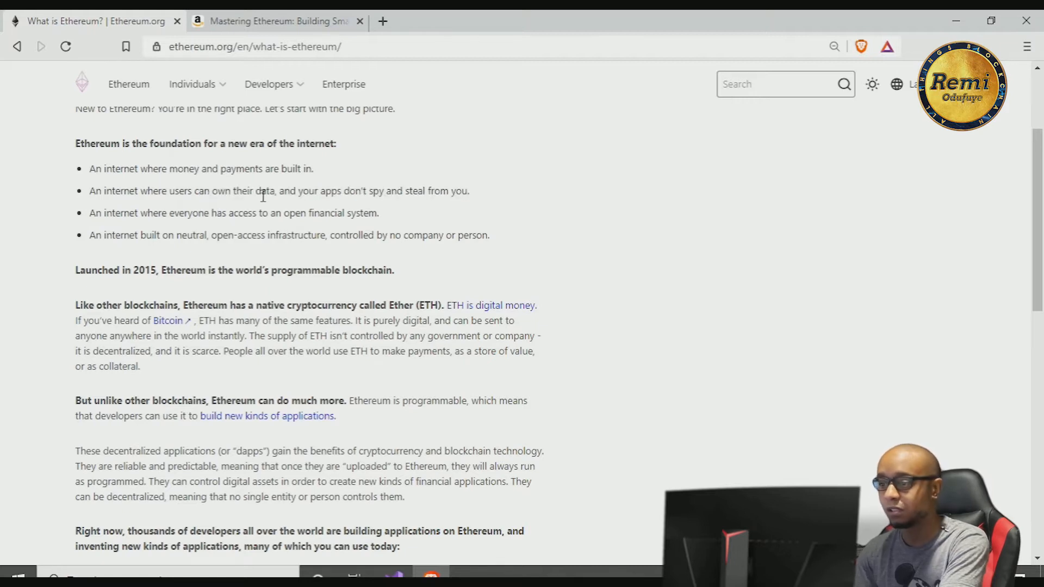
mouse_move(413, 229)
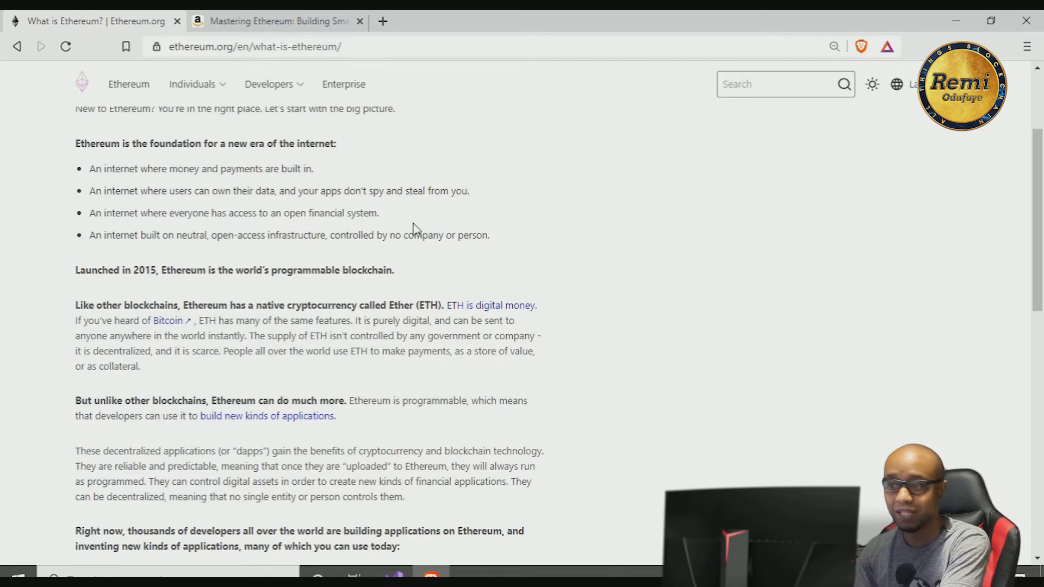
double_click(97, 212)
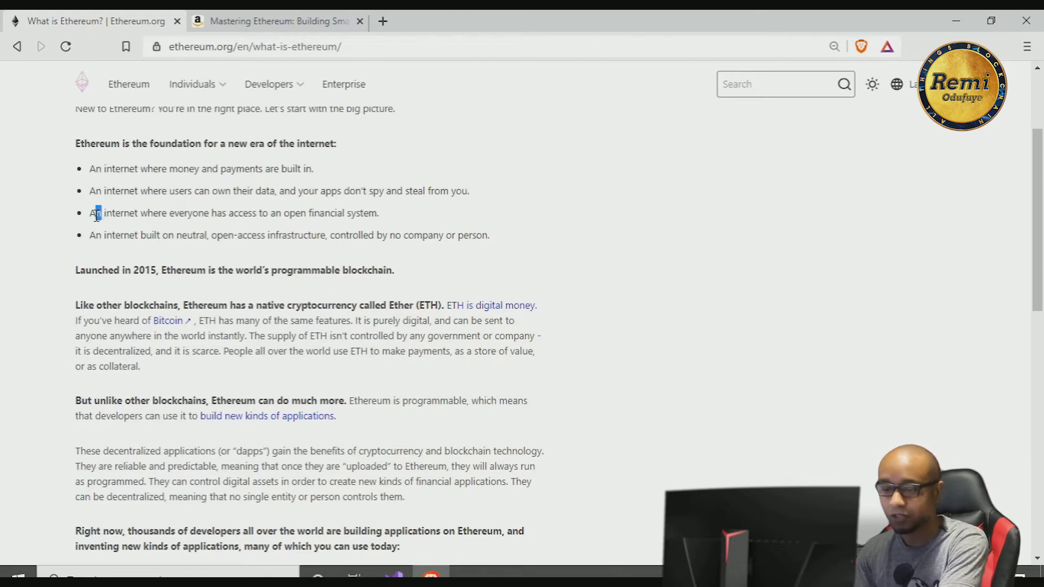
left_click_drag(98, 213, 276, 212)
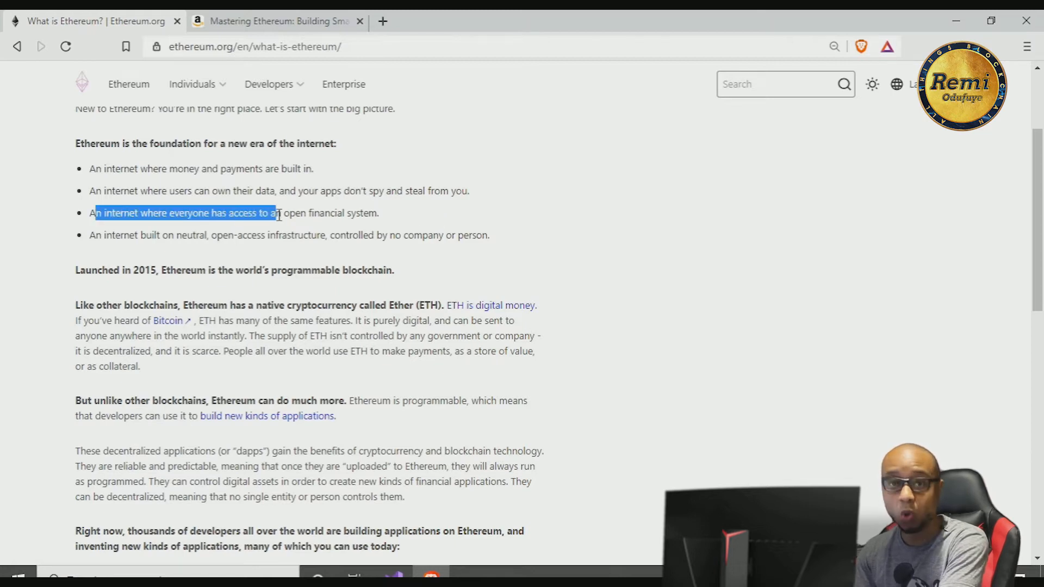
left_click(132, 254)
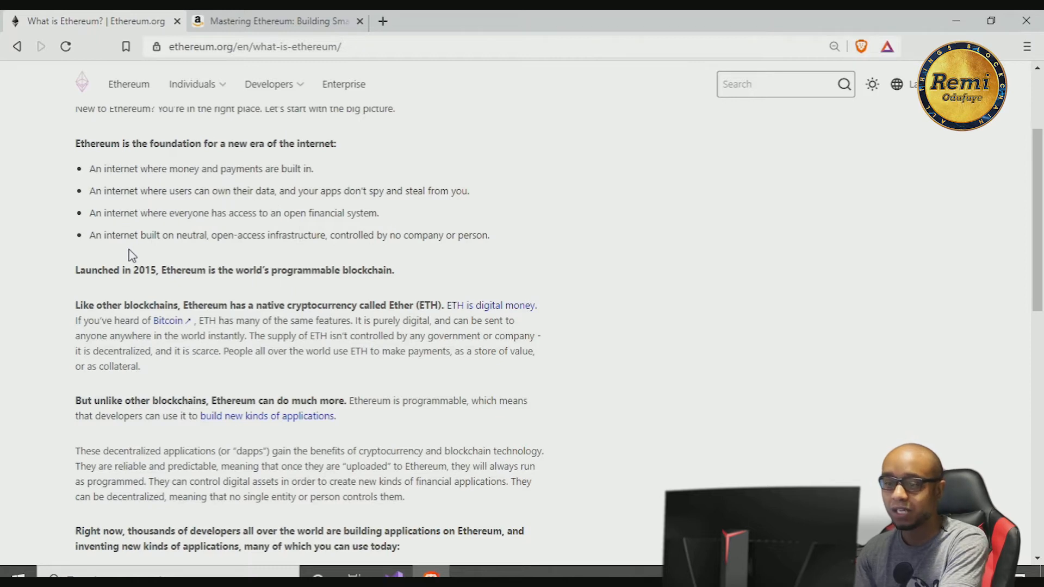
mouse_move(295, 250)
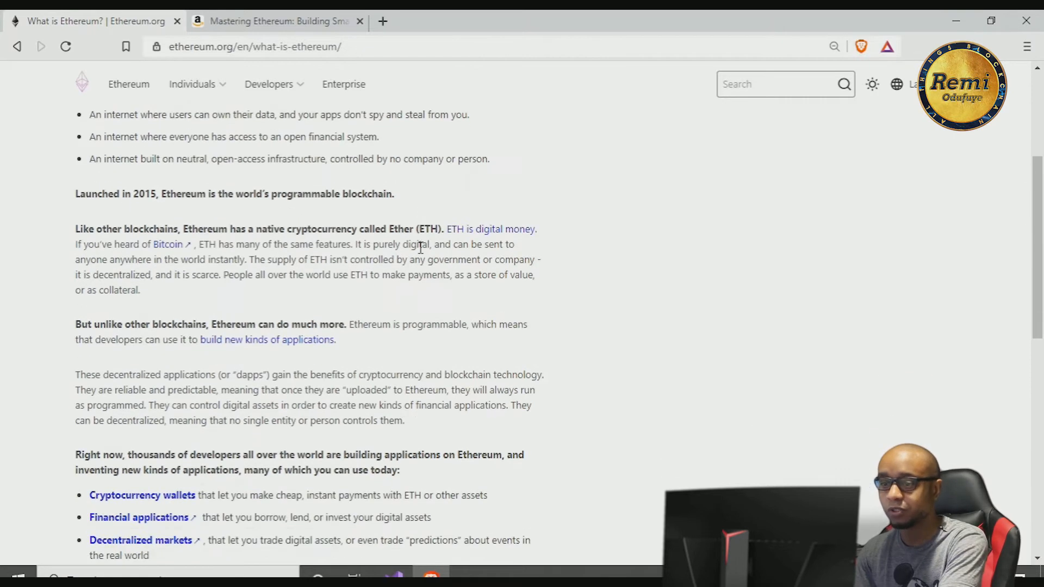
Switch to the Mastering Ethereum Amazon book preview
left_click(277, 21)
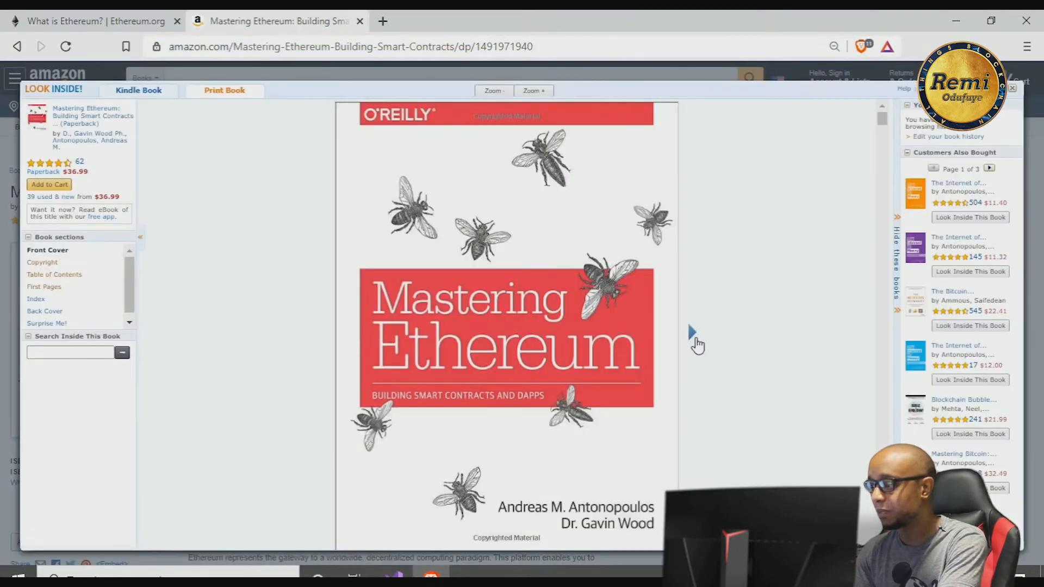
Page the Look Inside preview past the table of contents down to Chapter 1, What Is Ethereum?
left_click(54, 274)
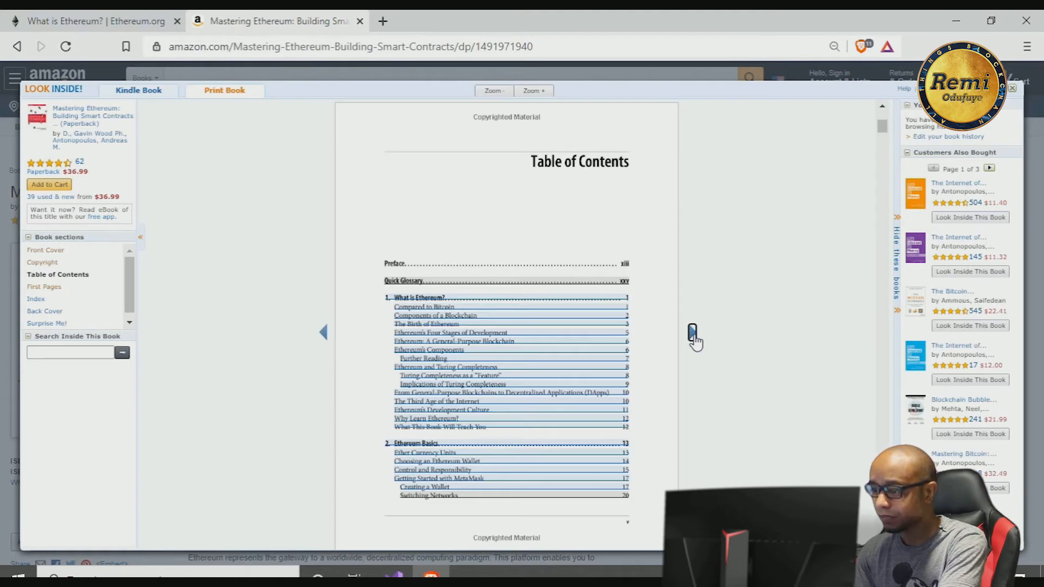
scroll("down", 3)
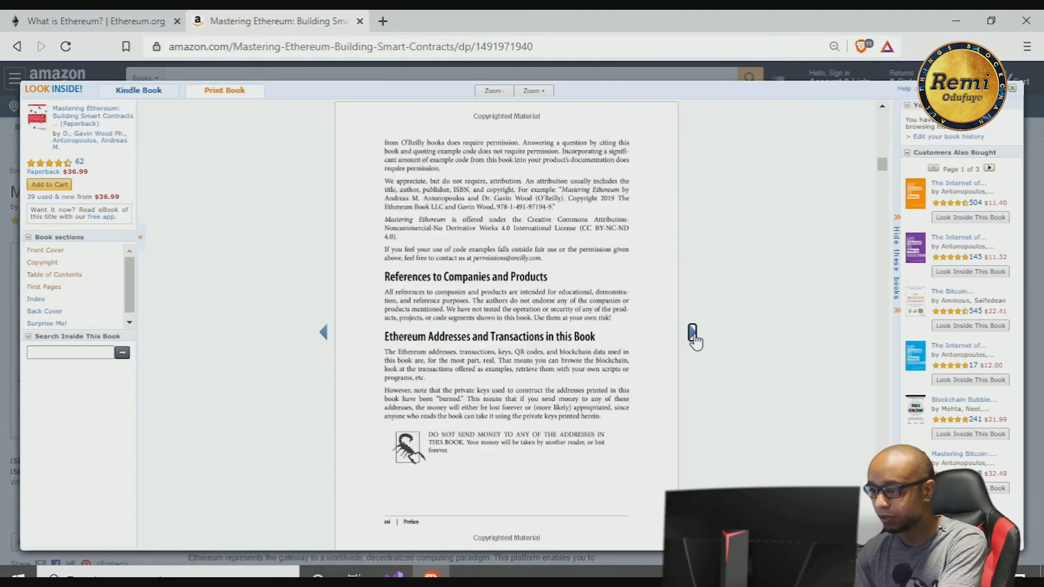
left_click(691, 331)
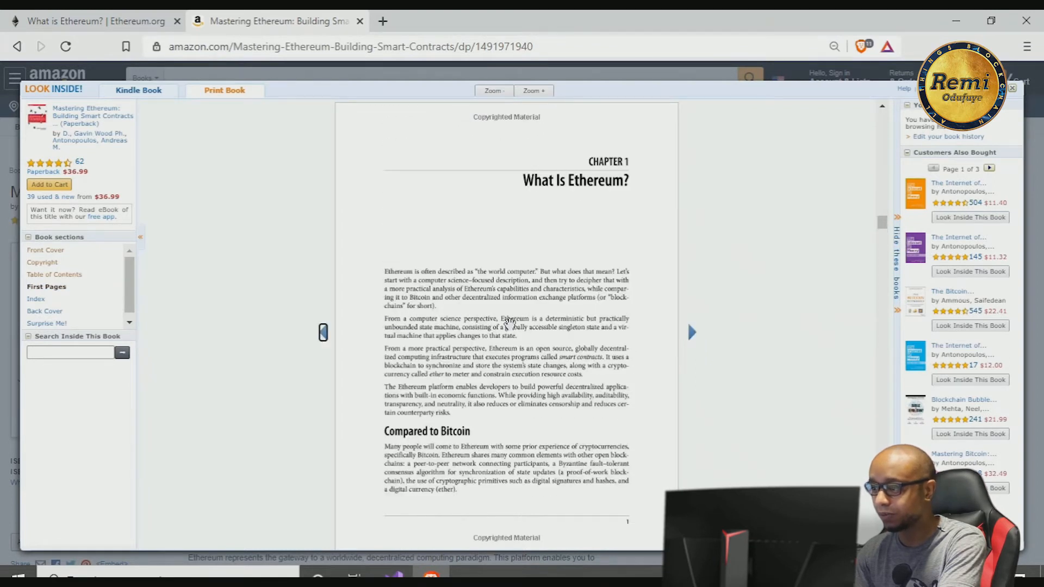
scroll("down", 3)
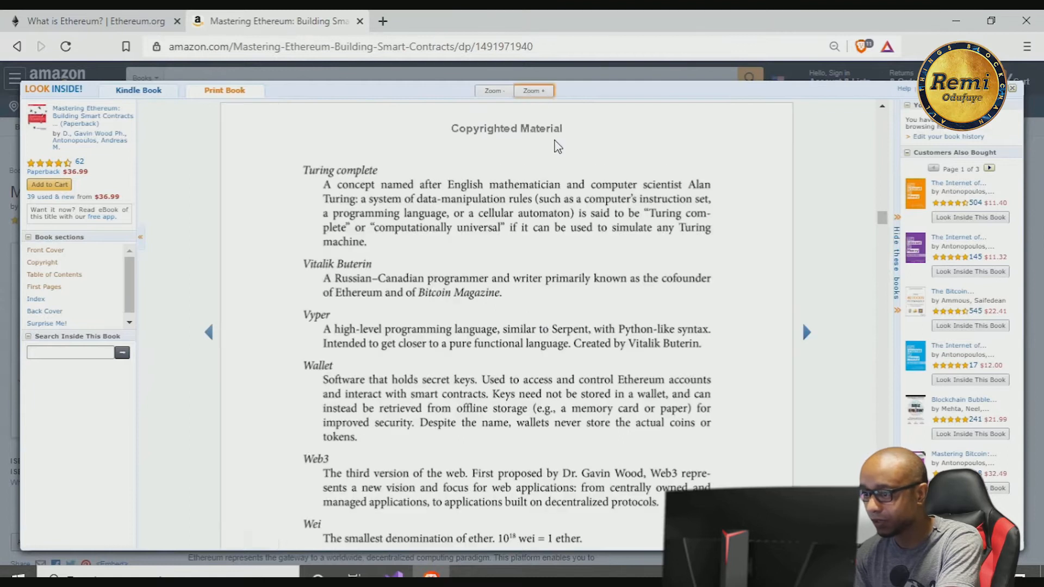
Enlarge and read Chapter 1's opening down to 'Compared to Bitcoin', then return to What is Ethereum
left_click(47, 286)
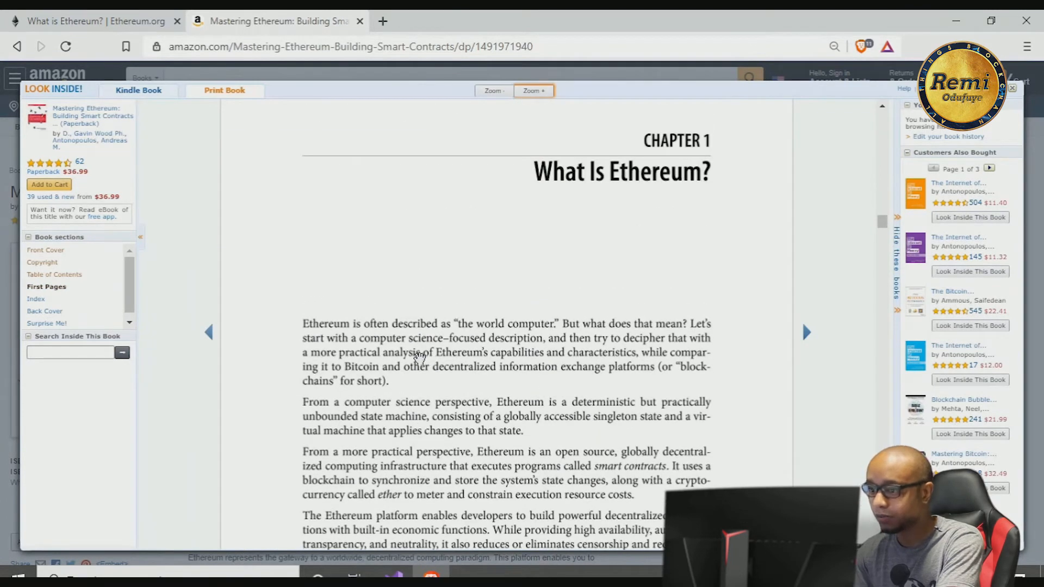
scroll("down", 3)
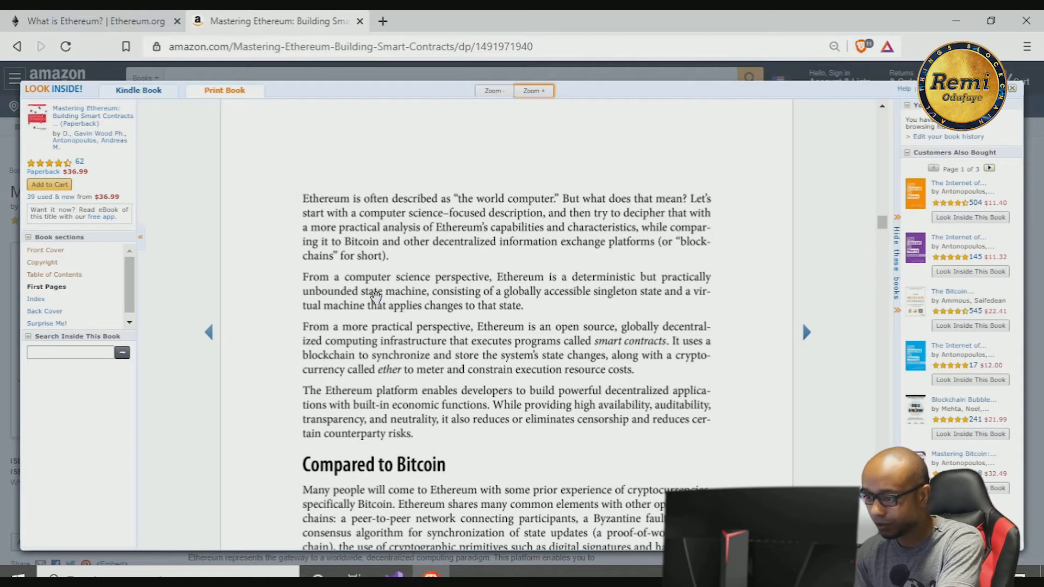
mouse_move(656, 223)
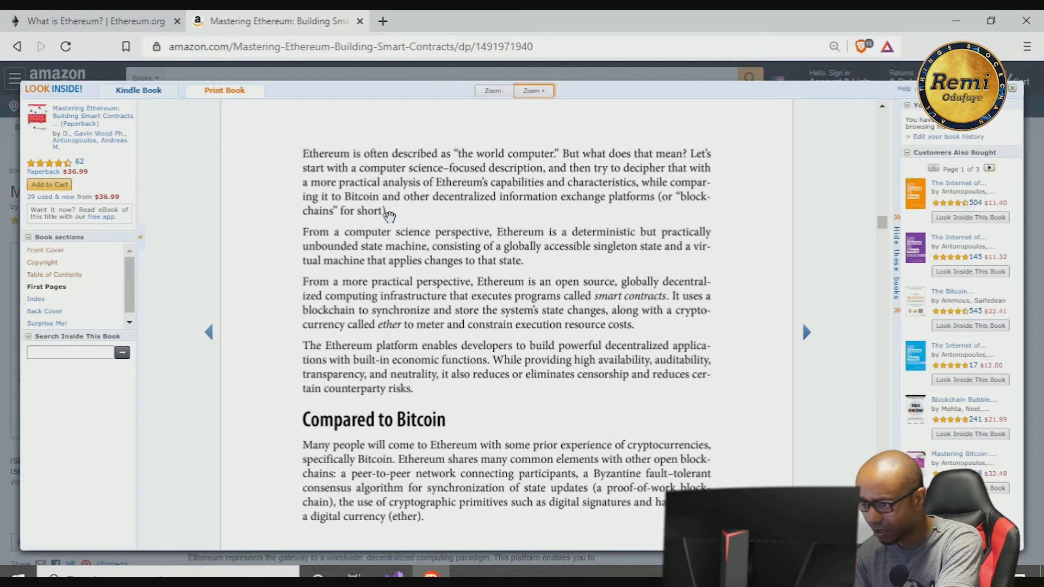
mouse_move(437, 366)
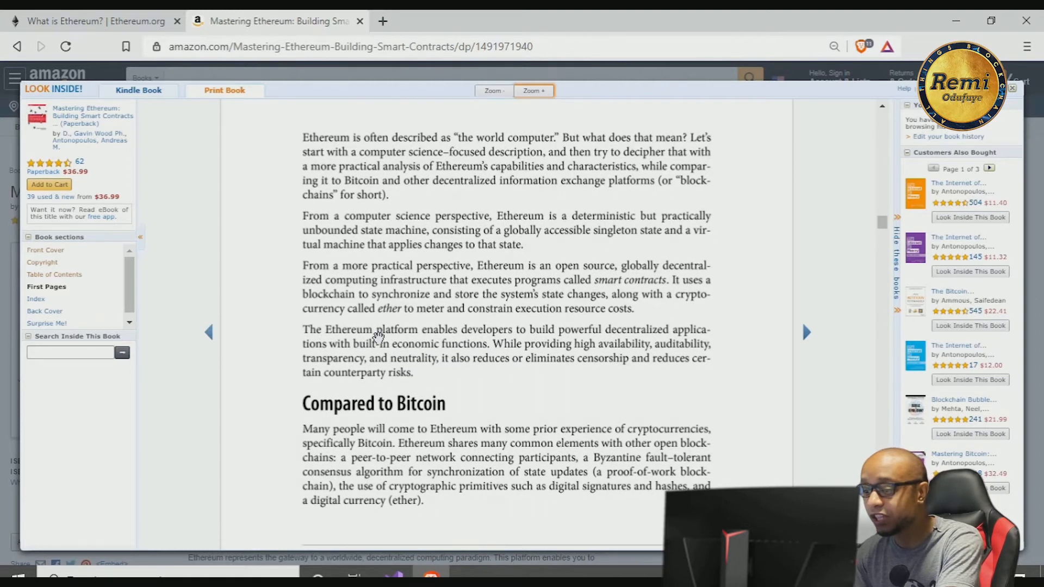
scroll("down", 3)
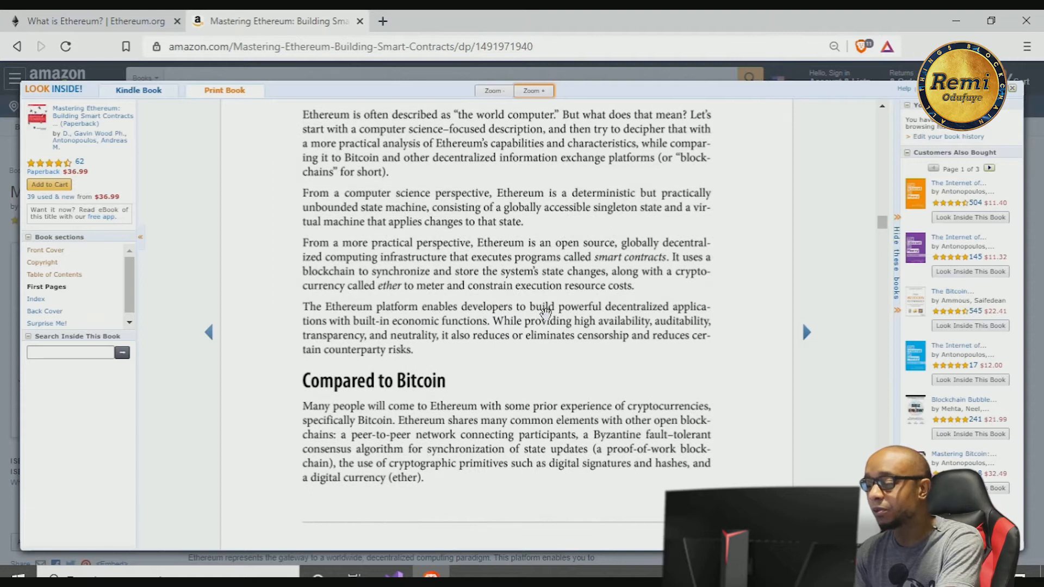
mouse_move(677, 324)
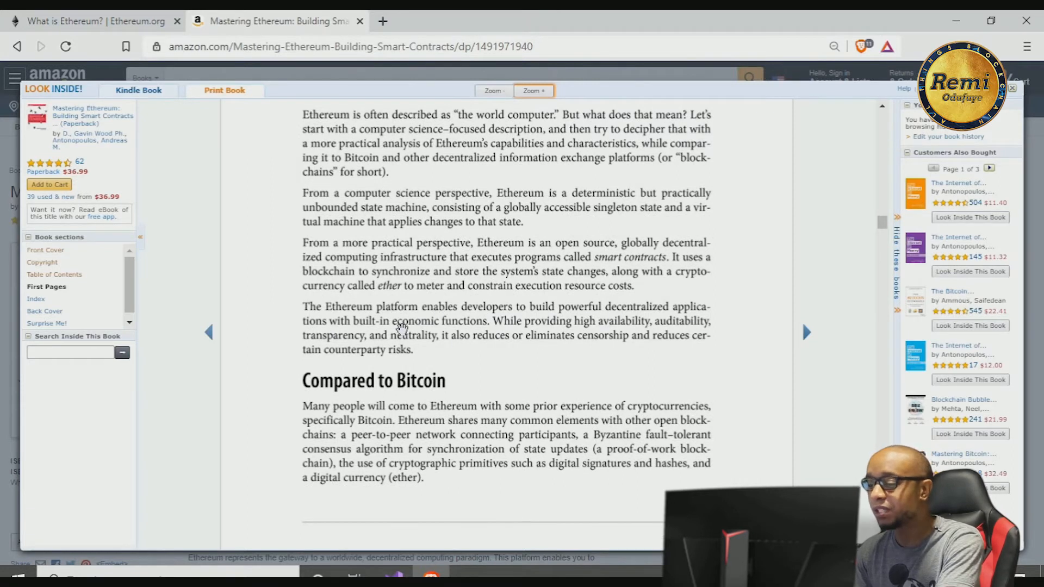
scroll("down", 3)
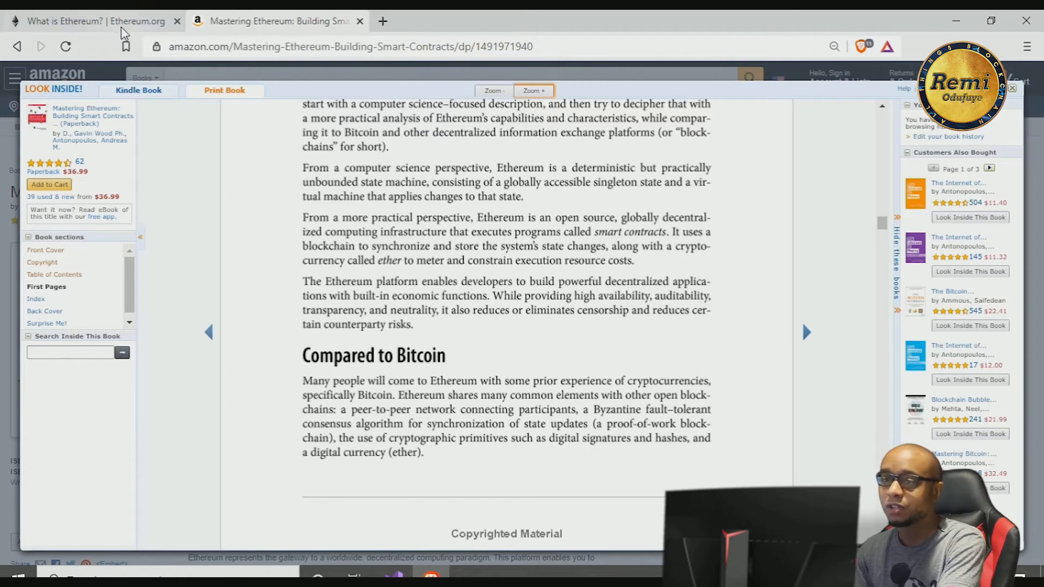
left_click(94, 20)
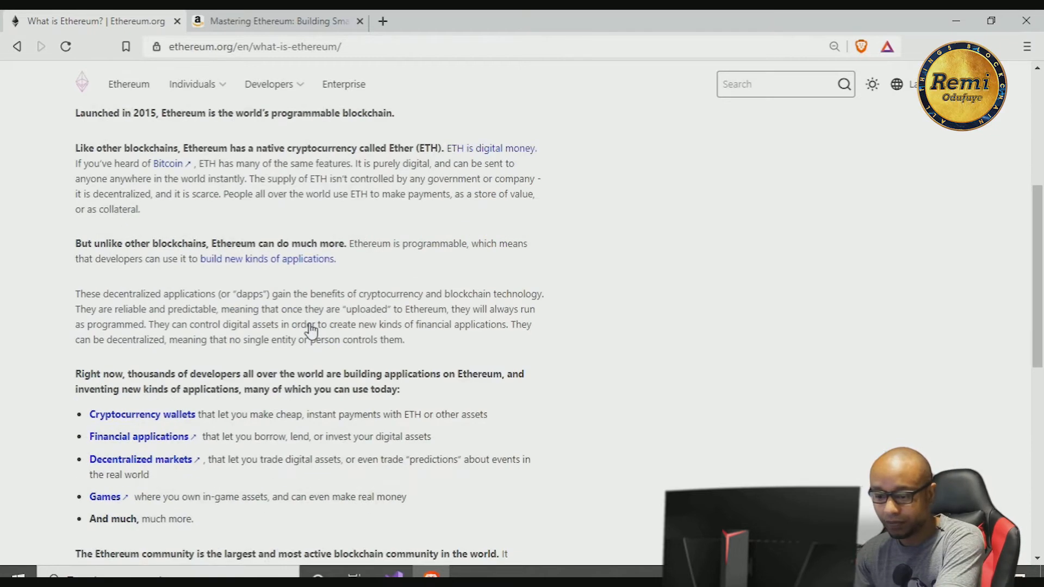
Highlight the phrase about Ethereum being programmable while reading
scroll("up", 3)
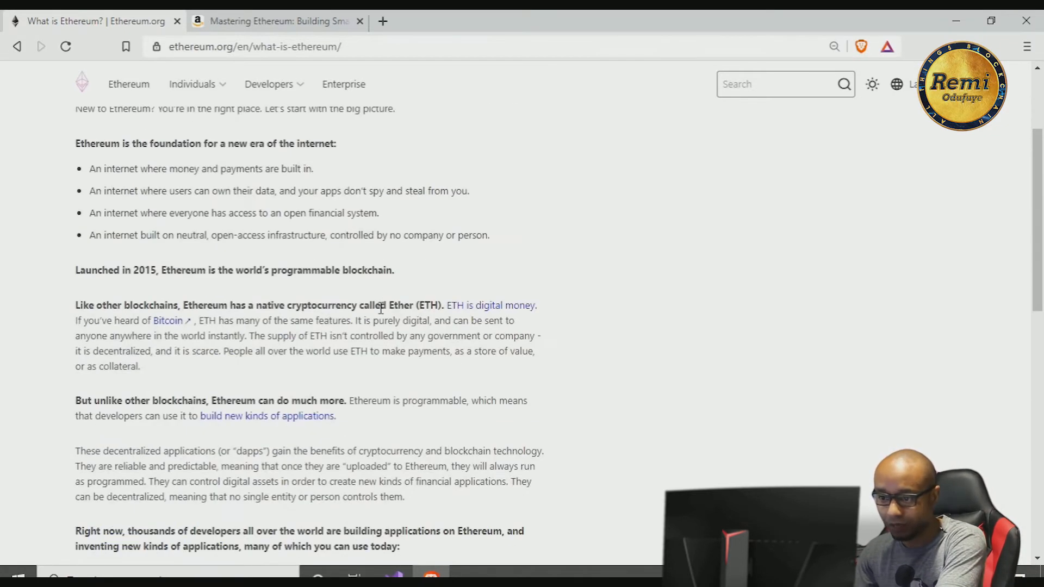
scroll("down", 3)
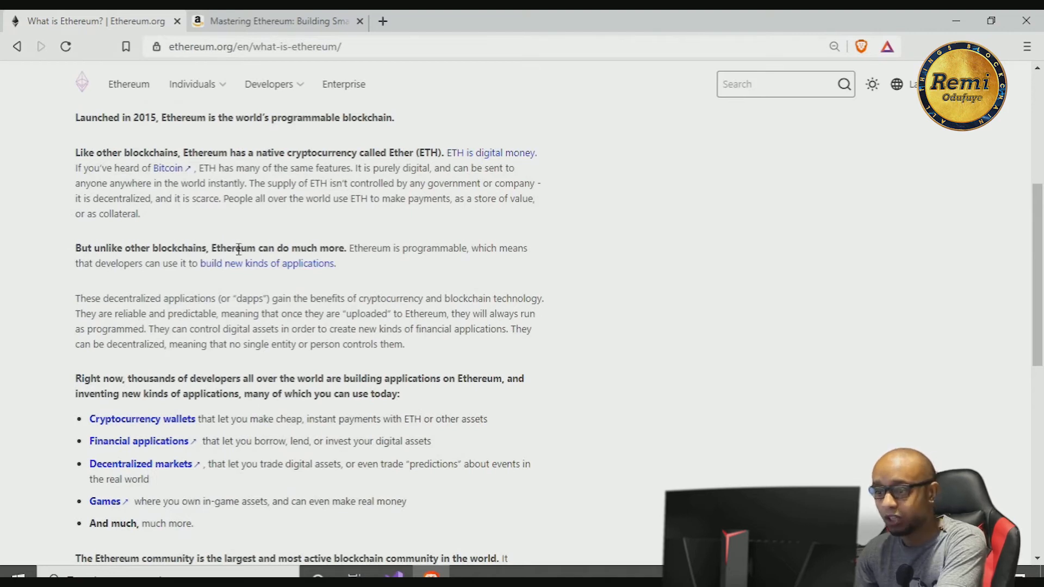
left_click_drag(383, 248, 449, 248)
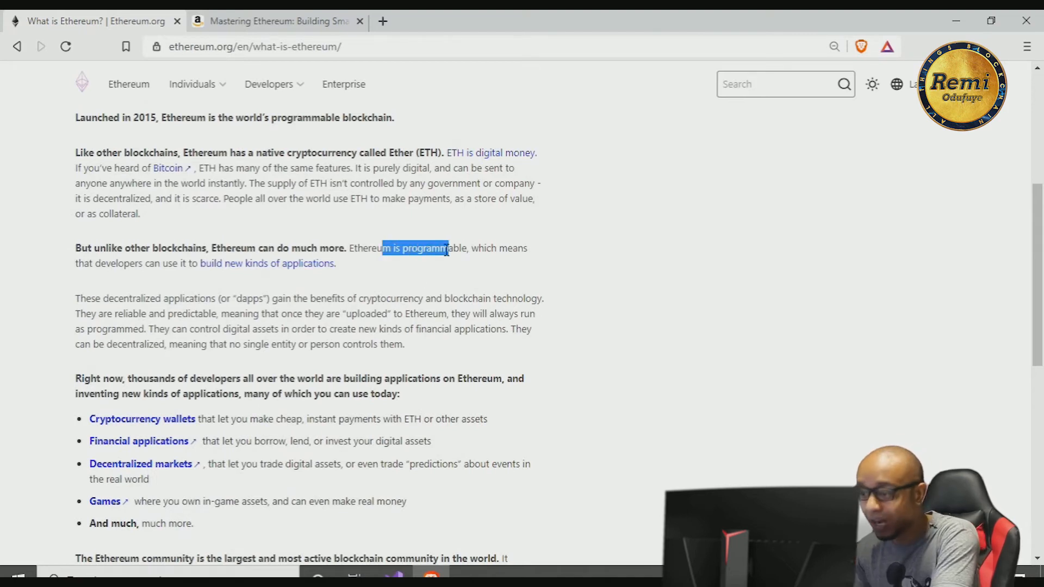
left_click(446, 269)
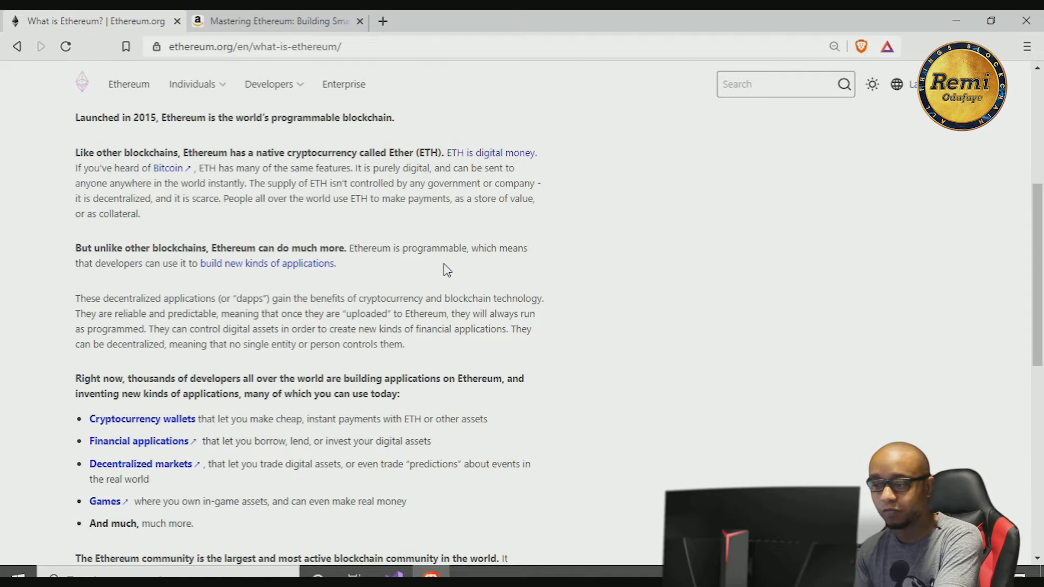
Highlight 'developers' and read down through the list of dapps built on Ethereum
scroll("down", 3)
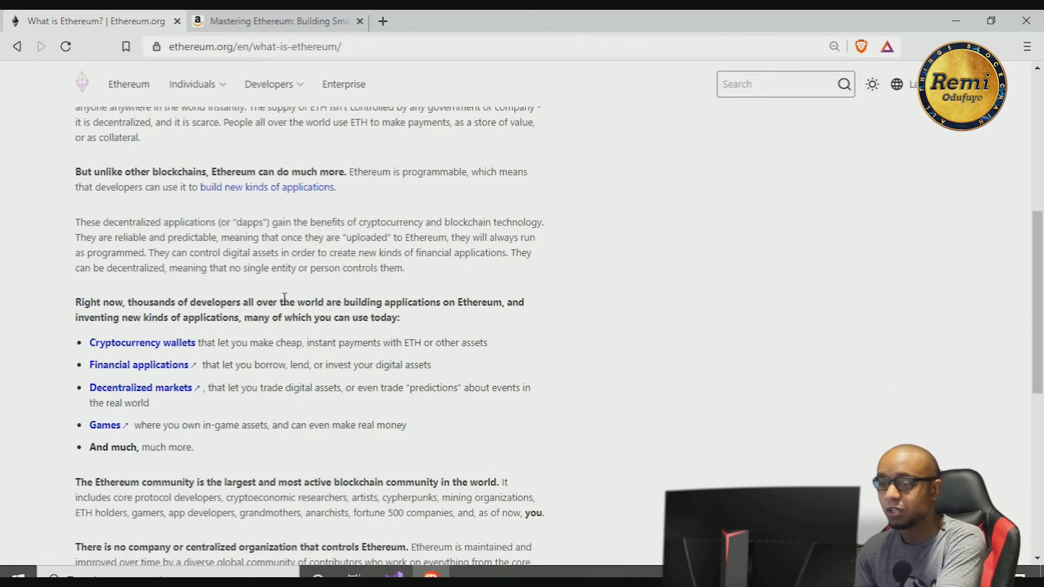
double_click(206, 301)
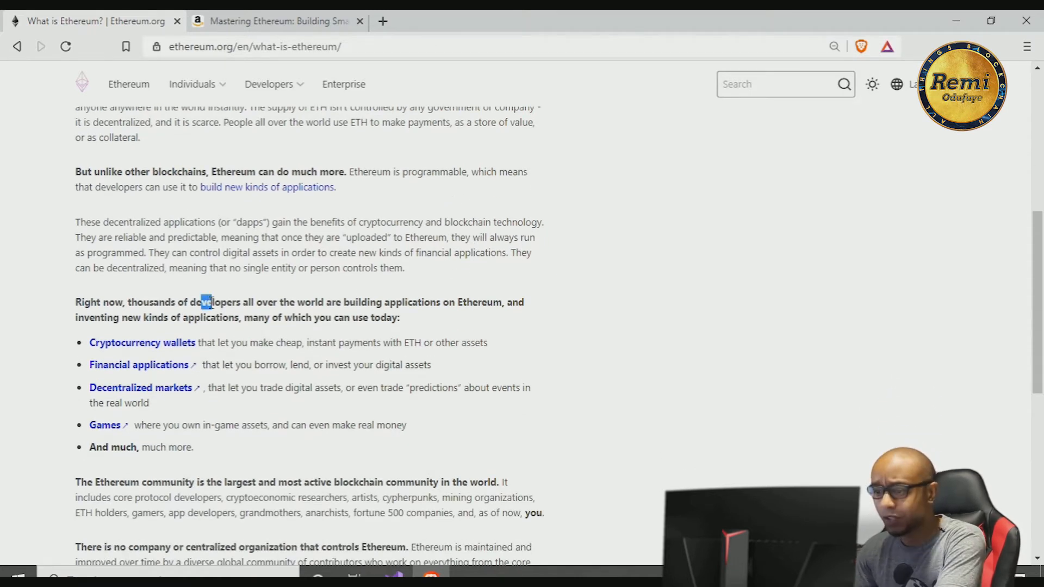
scroll("down", 3)
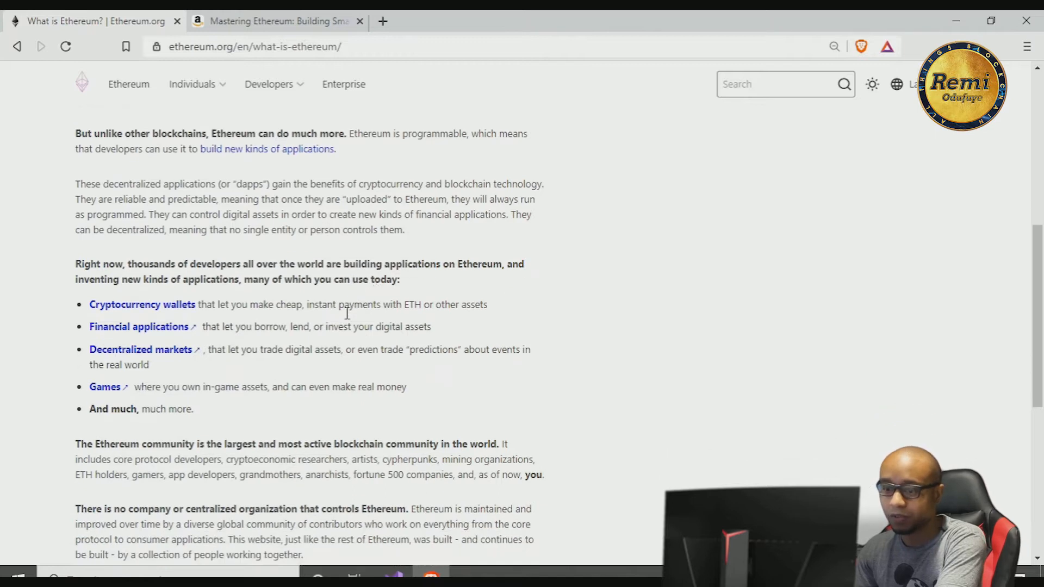
scroll("down", 3)
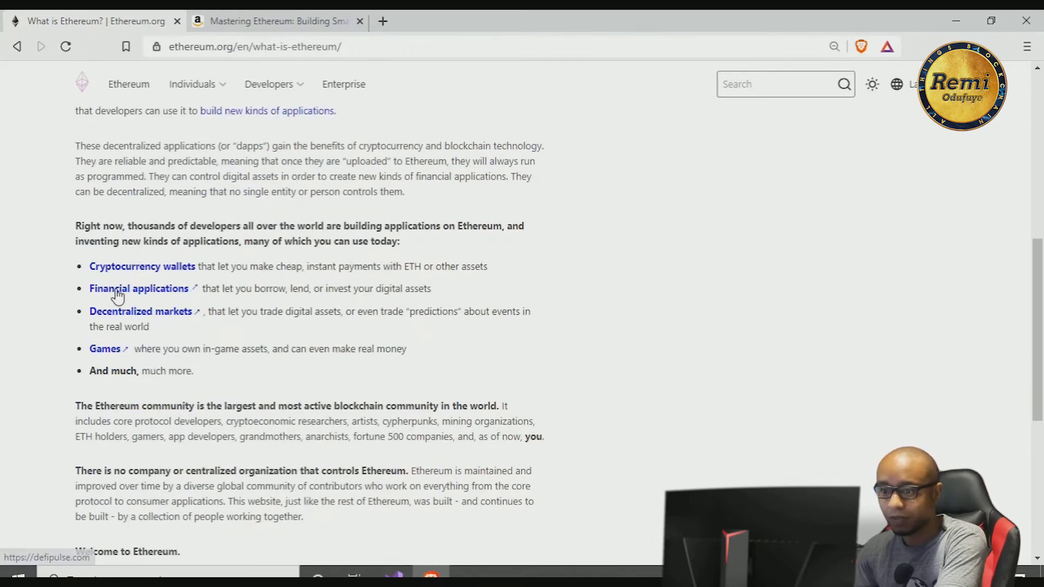
mouse_move(269, 334)
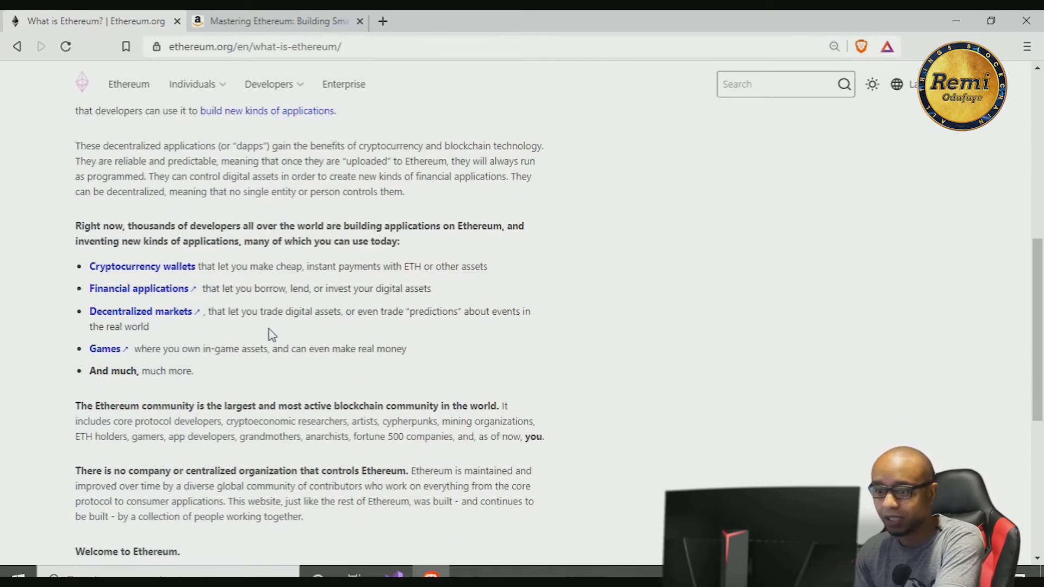
scroll("down", 3)
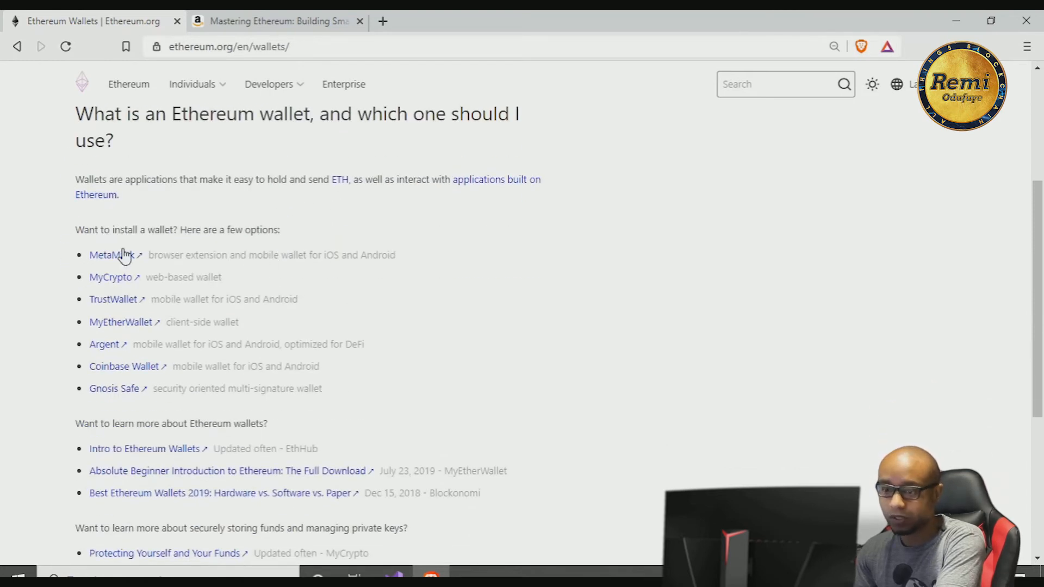
mouse_move(116, 298)
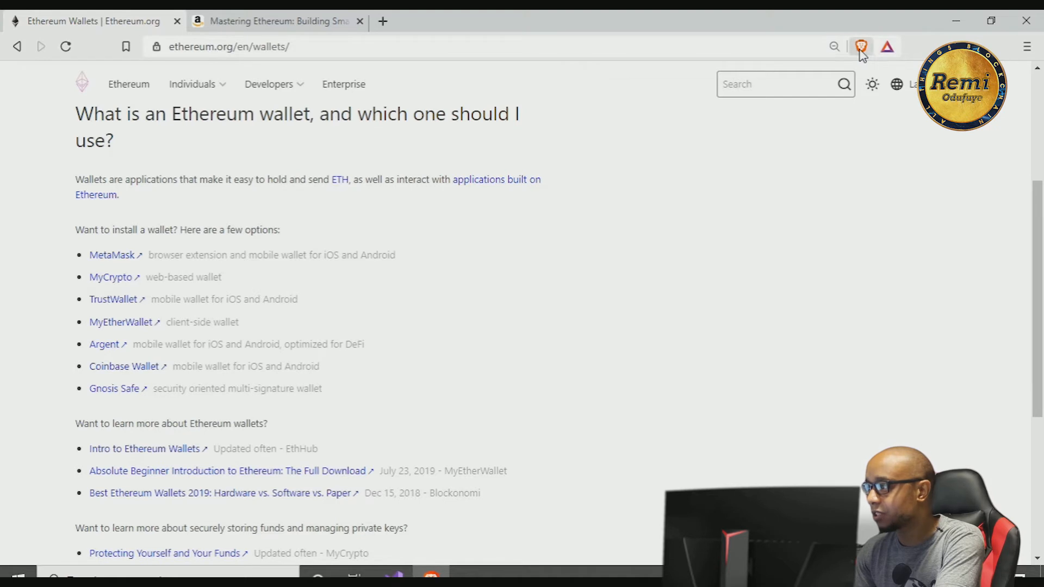
Show the Brave Shields blocking stats for ethereum.org
left_click(860, 47)
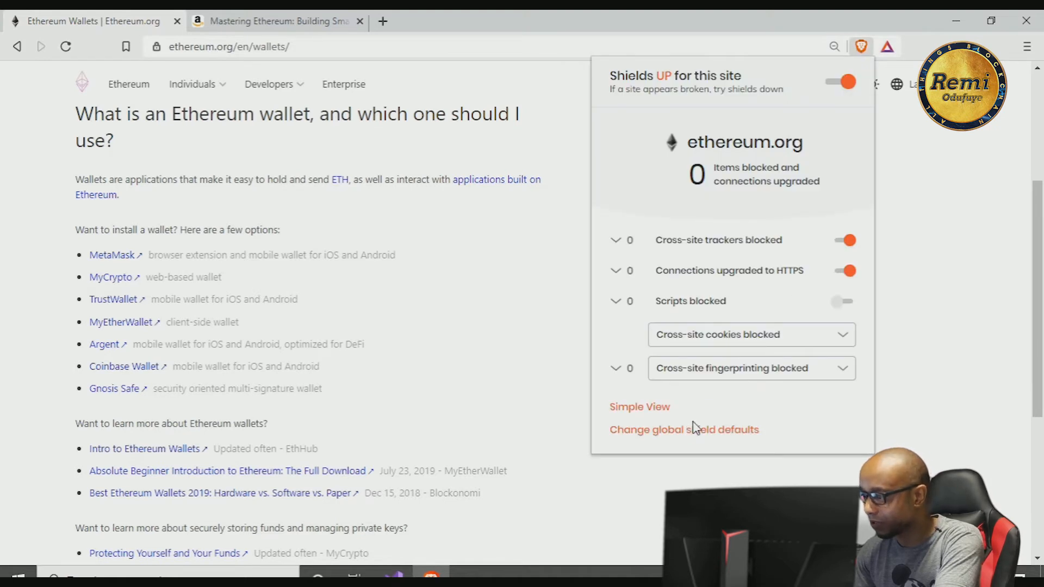
mouse_move(787, 204)
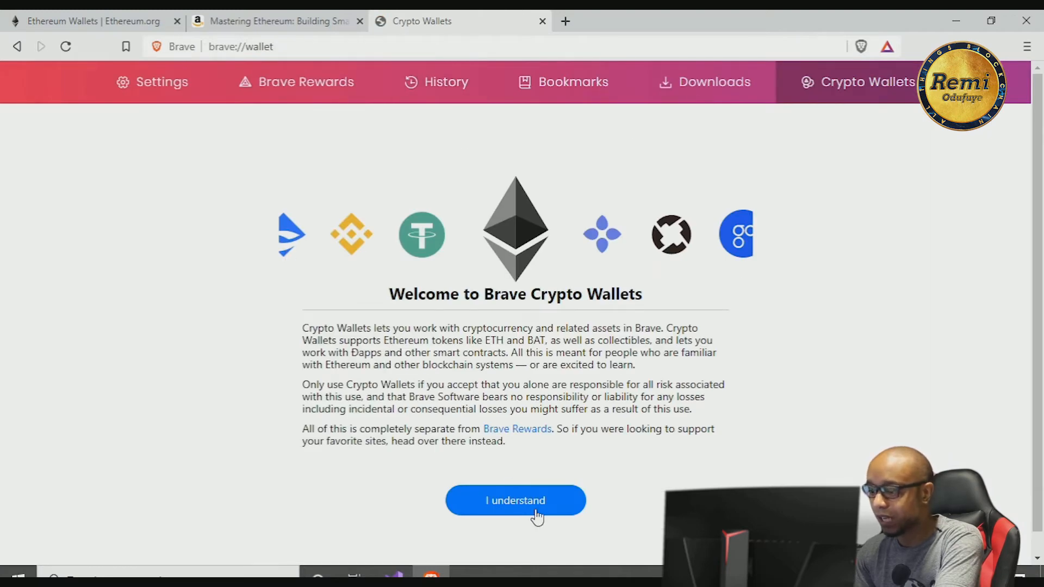
Accept the Crypto Wallets 'I understand' disclaimer and return to the ethereum.org tab
left_click(514, 500)
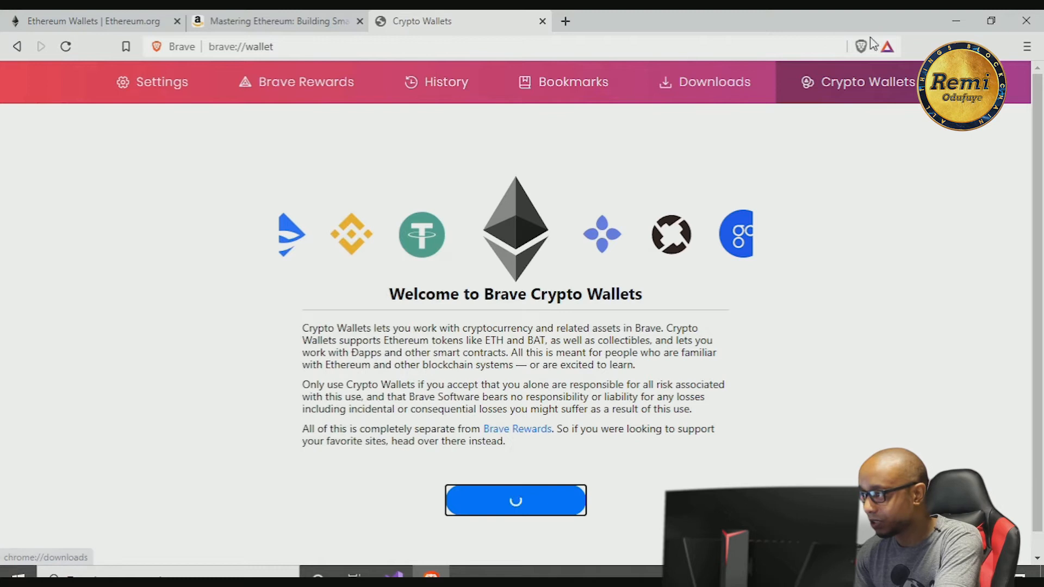
mouse_move(590, 280)
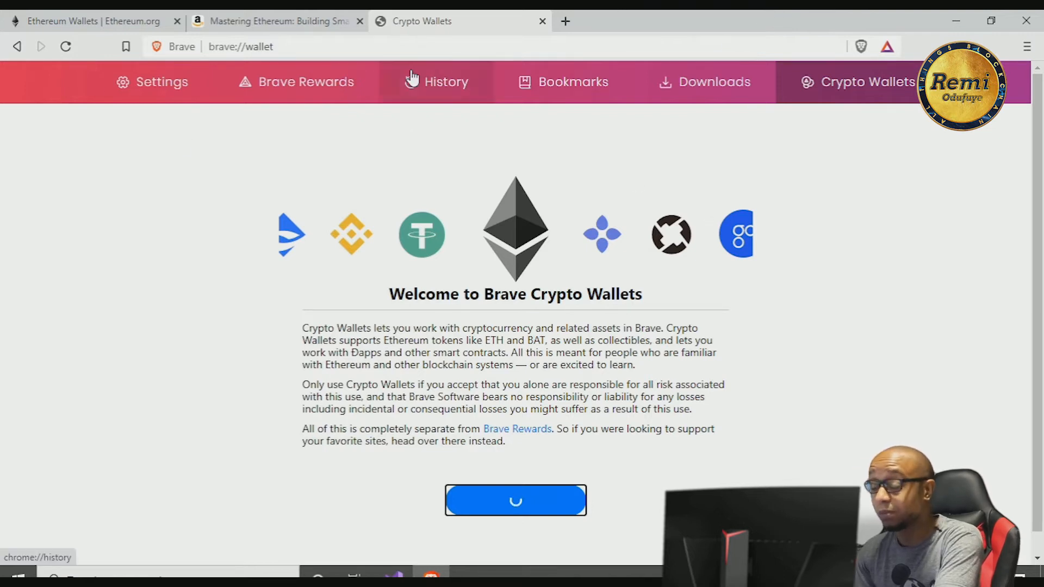
left_click(276, 20)
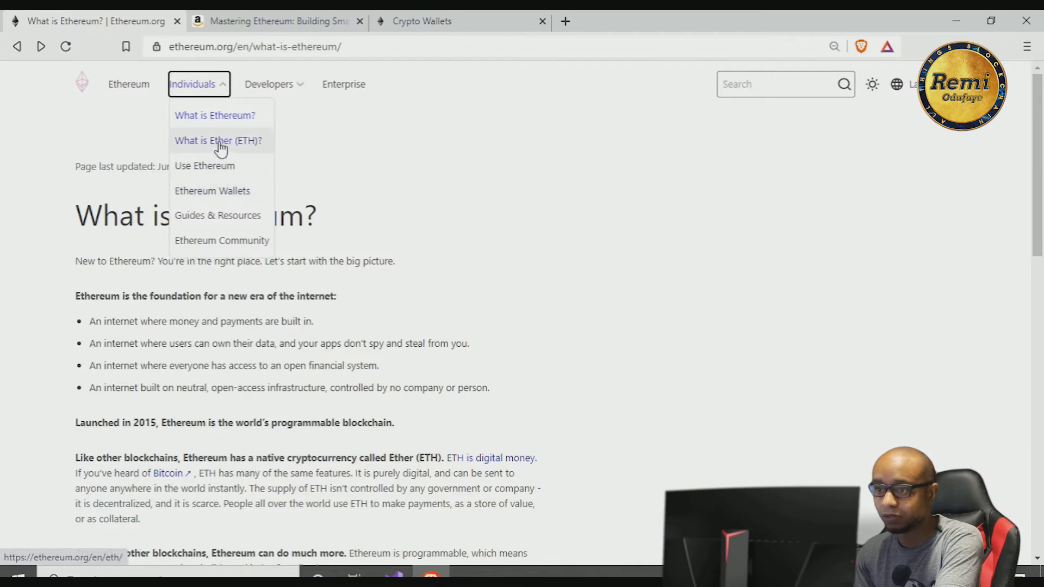
Choose 'What is Ether (ETH)?' from the Individuals menu and start reading it
left_click(218, 140)
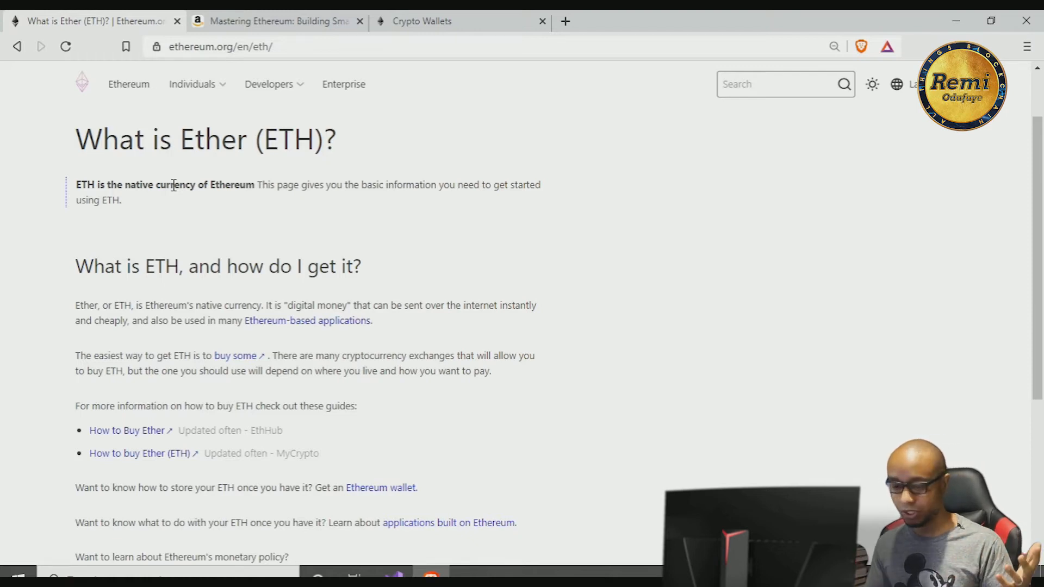
mouse_move(207, 232)
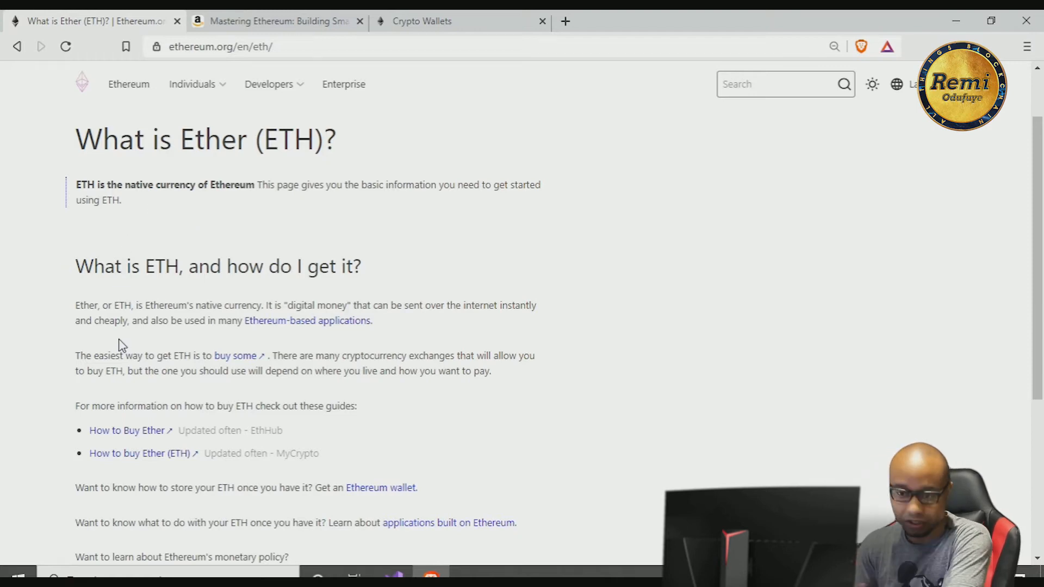
scroll("down", 3)
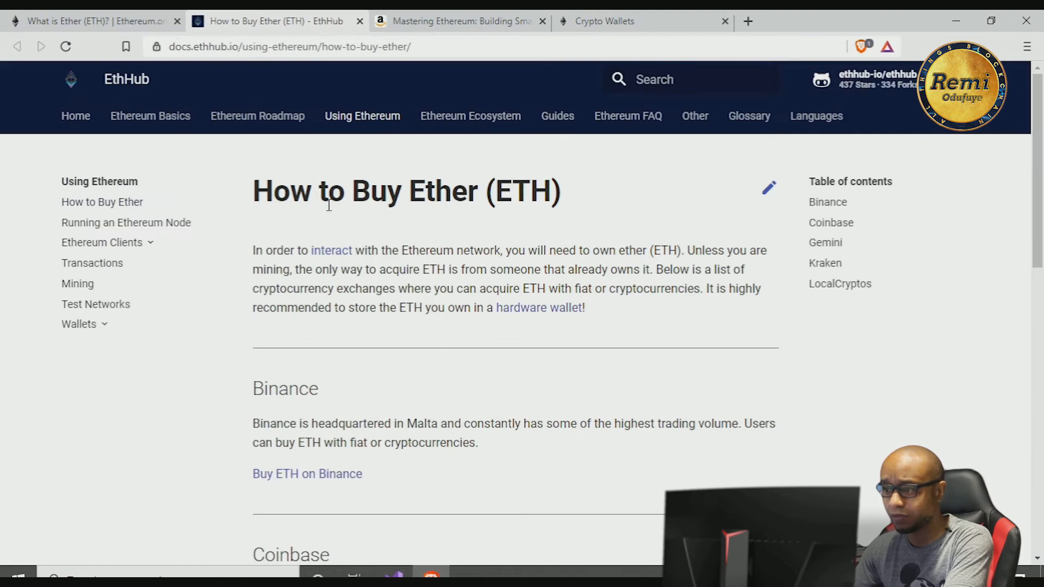
Read EthHub's How to Buy Ether guide through its exchange listings, then close its tab
scroll("down", 3)
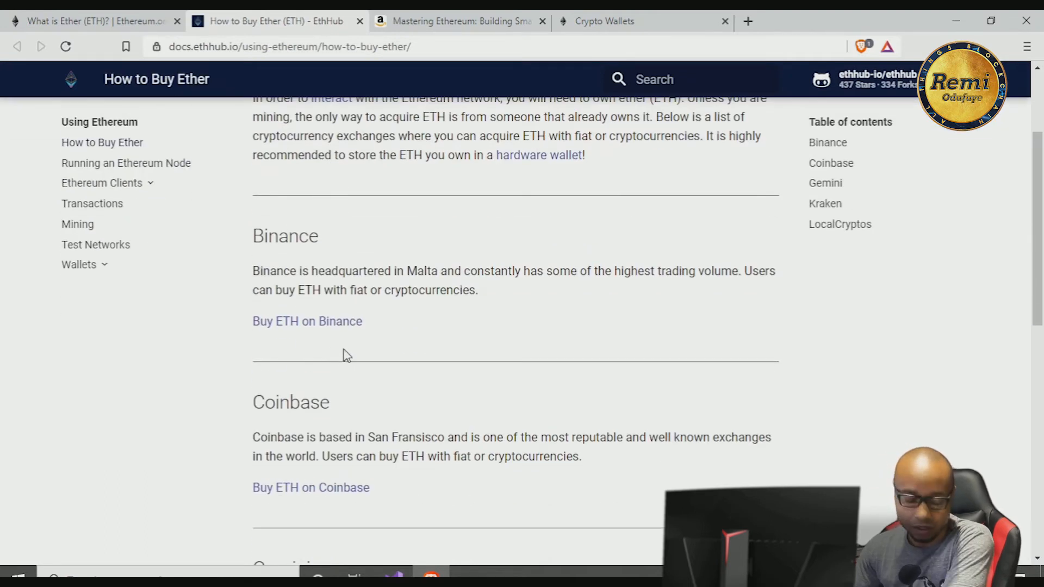
scroll("down", 3)
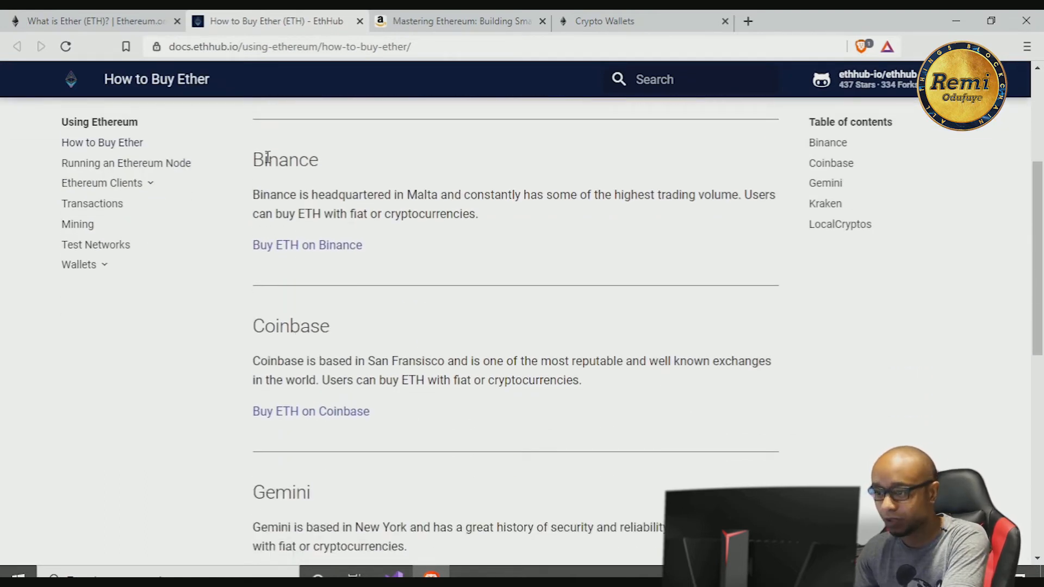
scroll("down", 3)
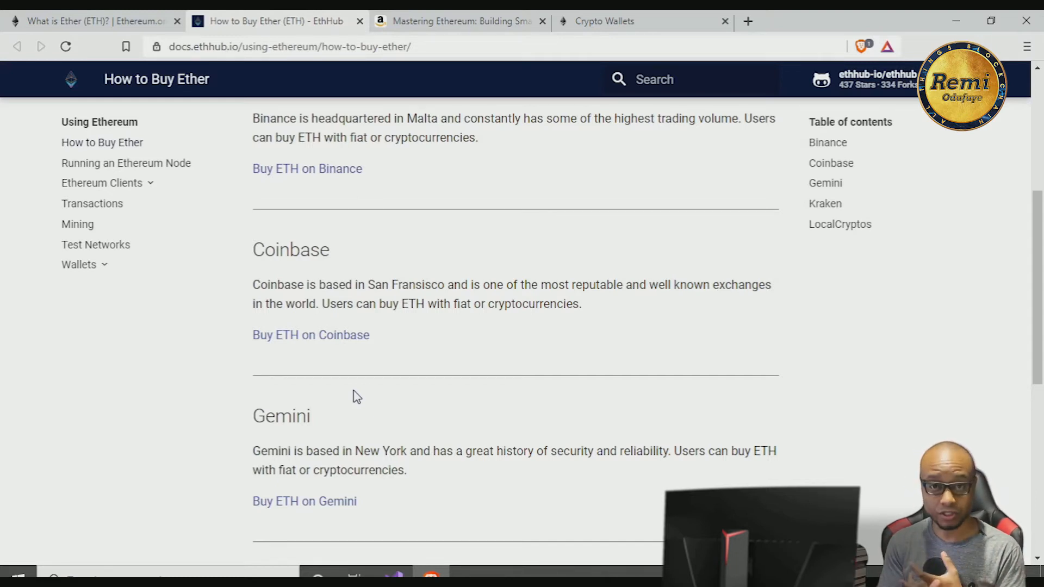
scroll("down", 3)
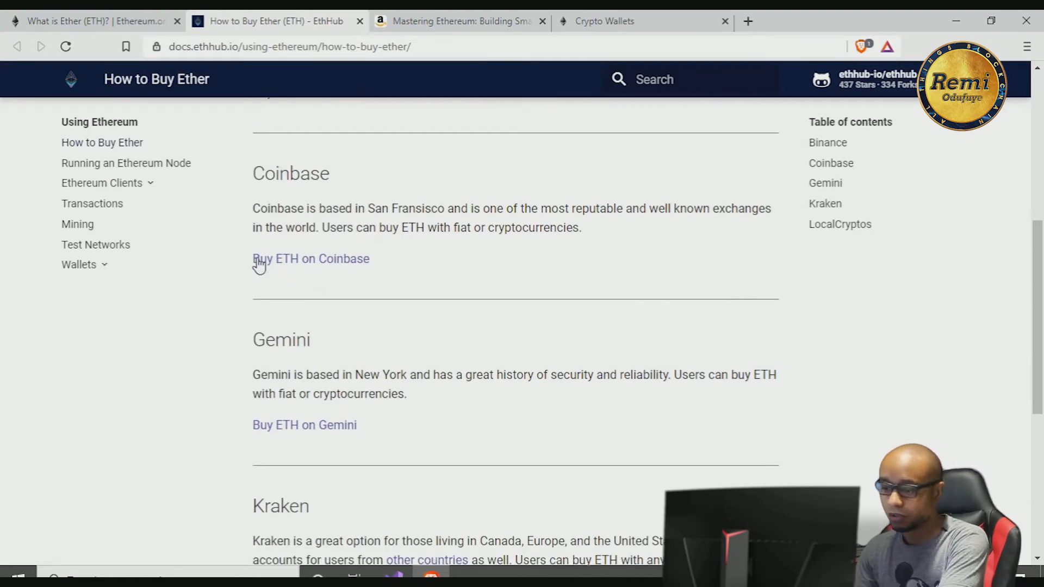
mouse_move(287, 182)
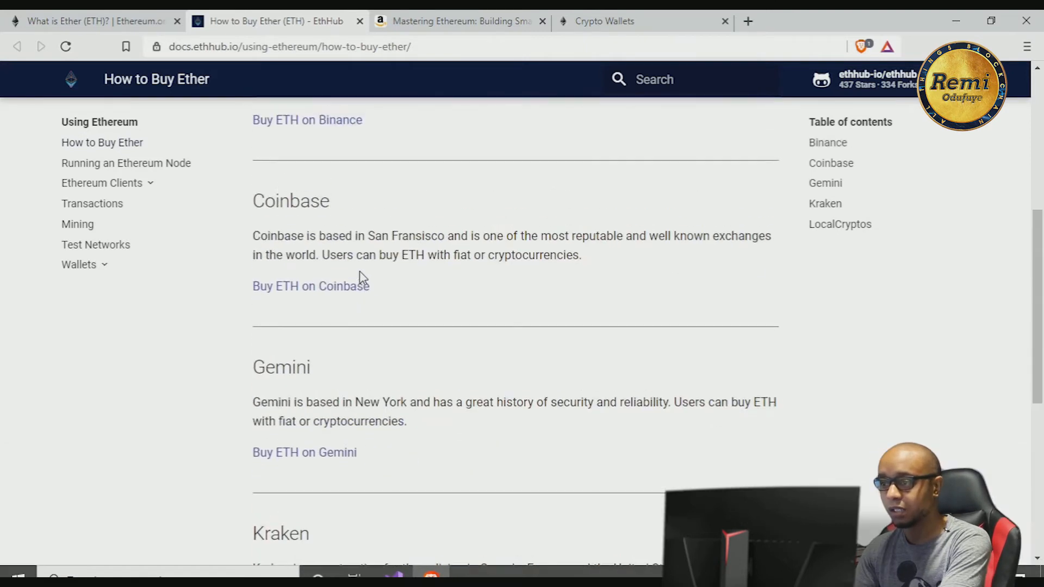
scroll("up", 3)
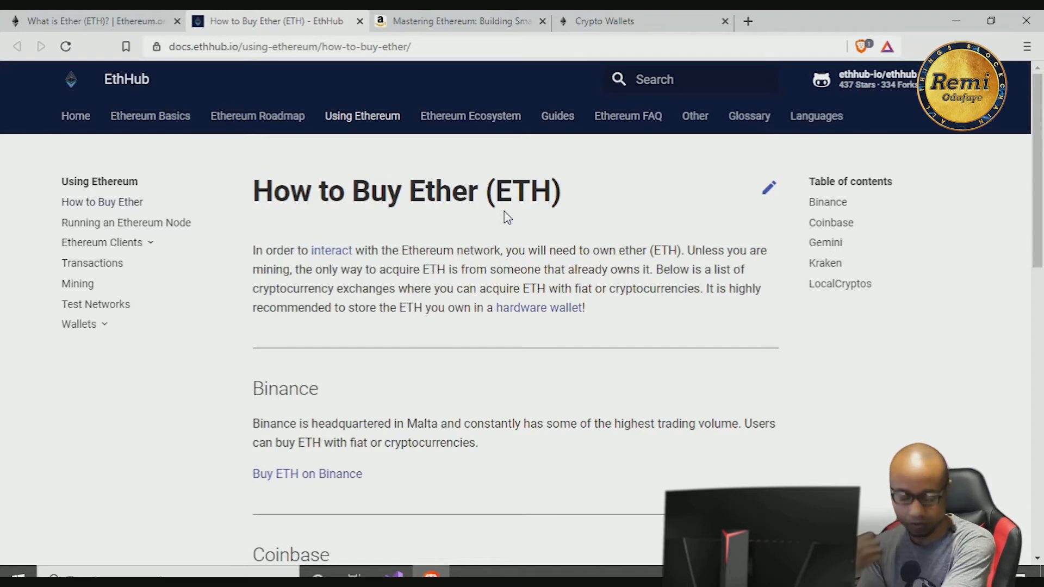
left_click(360, 21)
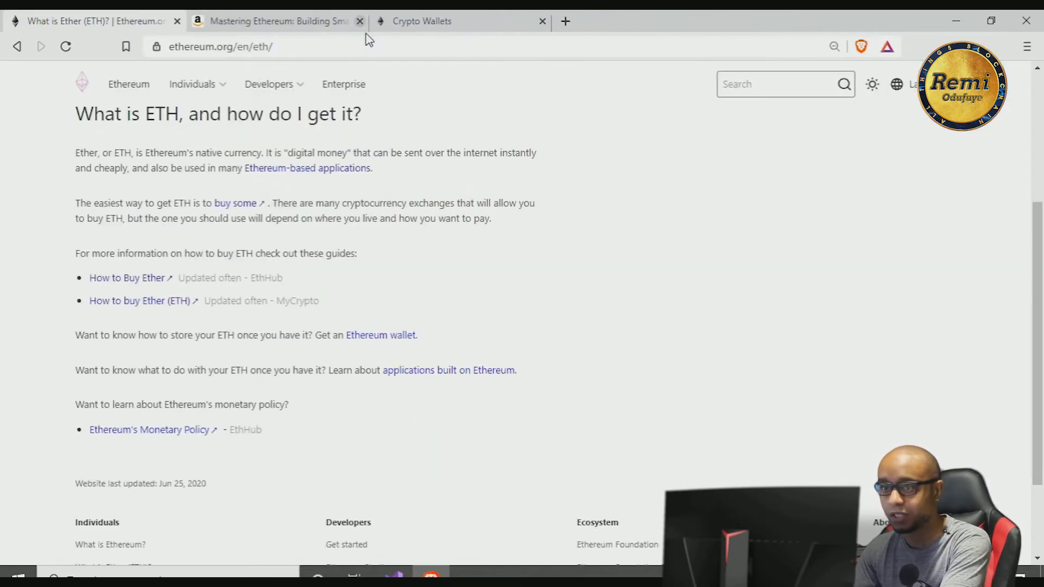
Reopen EthHub's How to Buy Ether guide from the What is Ether page and skim it
left_click(192, 84)
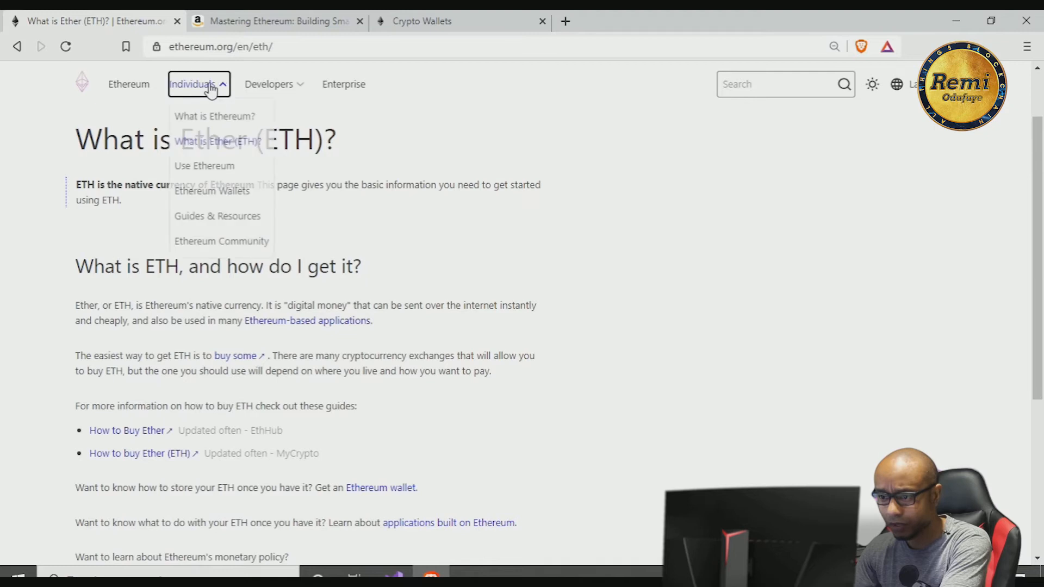
mouse_move(214, 115)
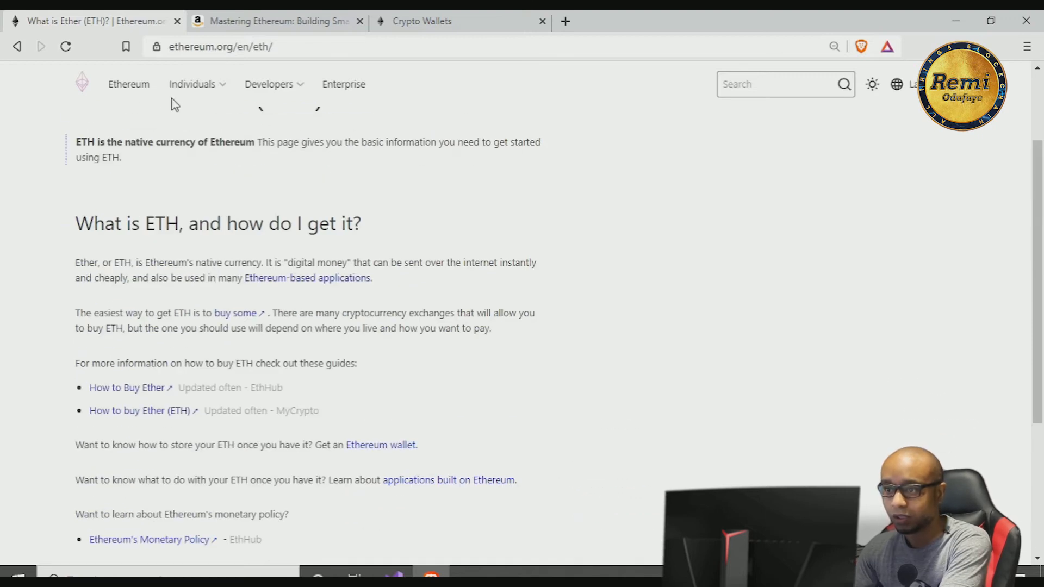
left_click(192, 84)
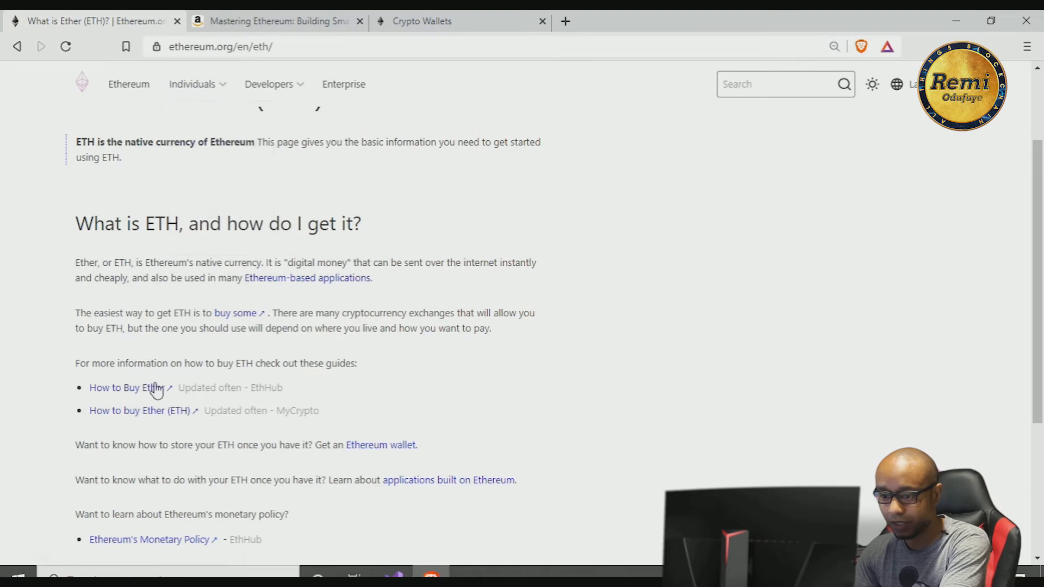
left_click(122, 387)
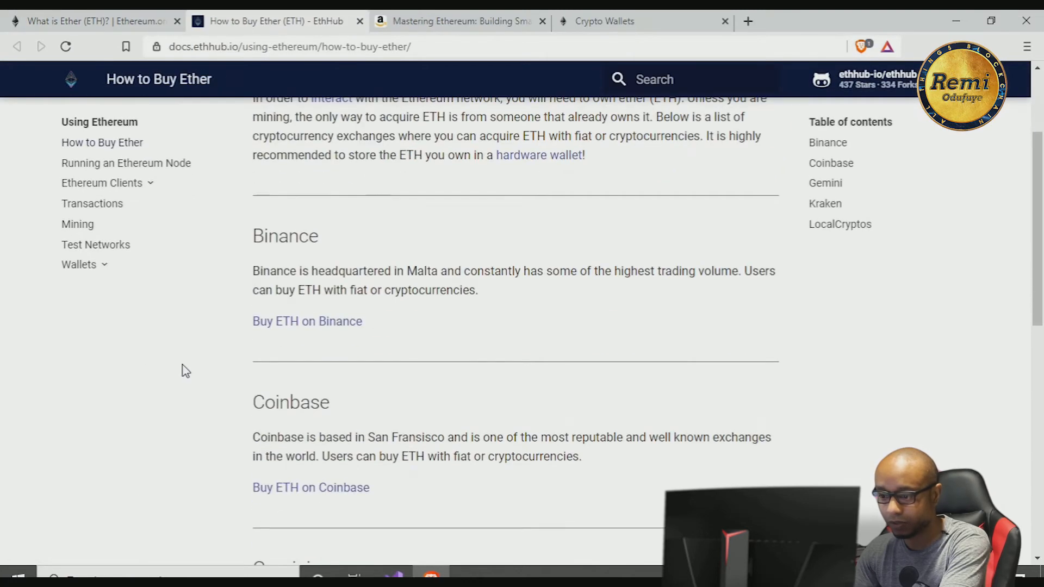
scroll("down", 3)
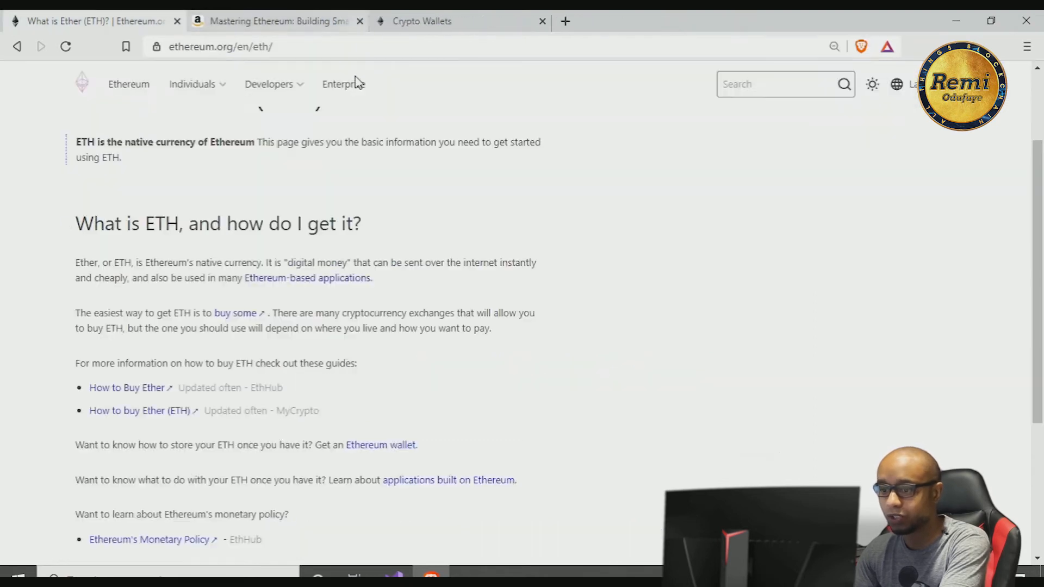
Go to Ethereum Wallets from the Individuals menu
left_click(193, 84)
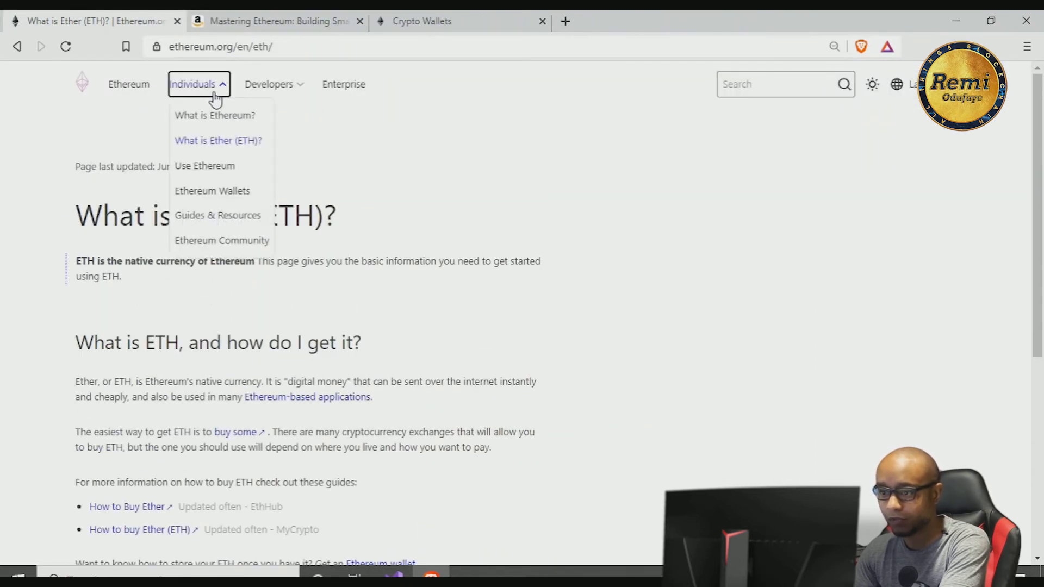
left_click(212, 191)
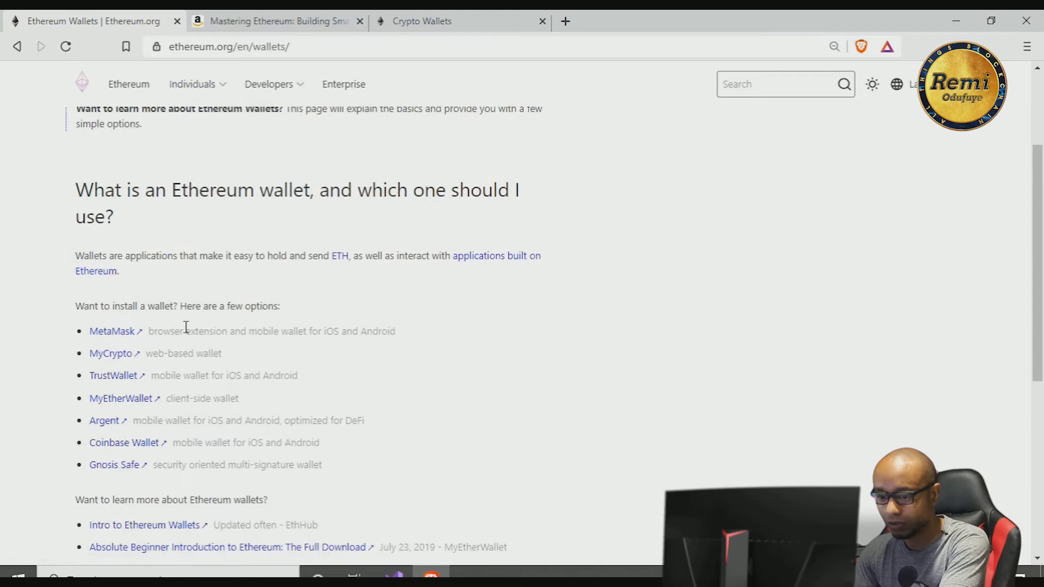
Skim the wallet options, then go to Guides & Resources from the Individuals menu
scroll("down", 3)
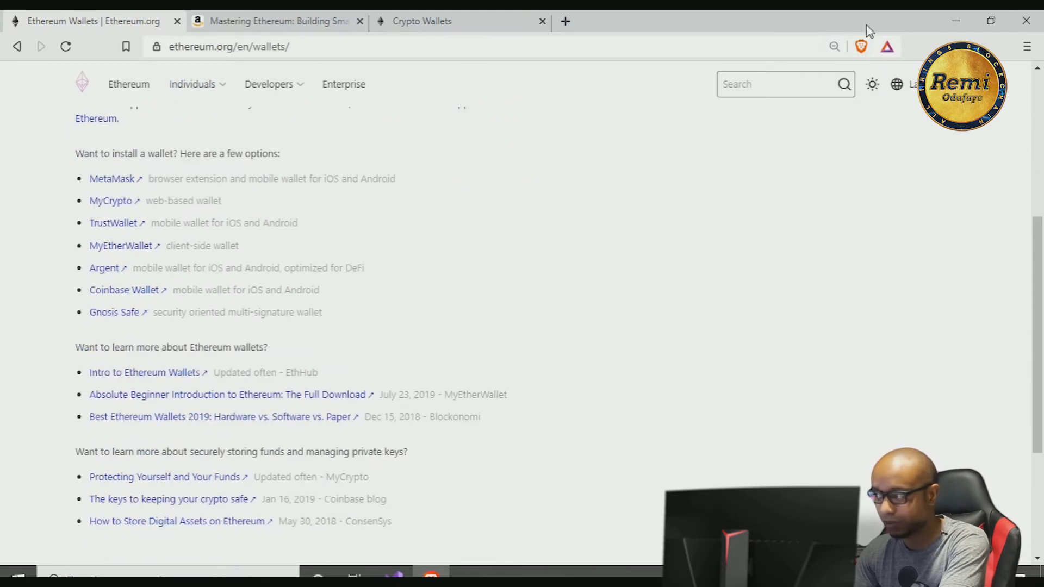
mouse_move(812, 105)
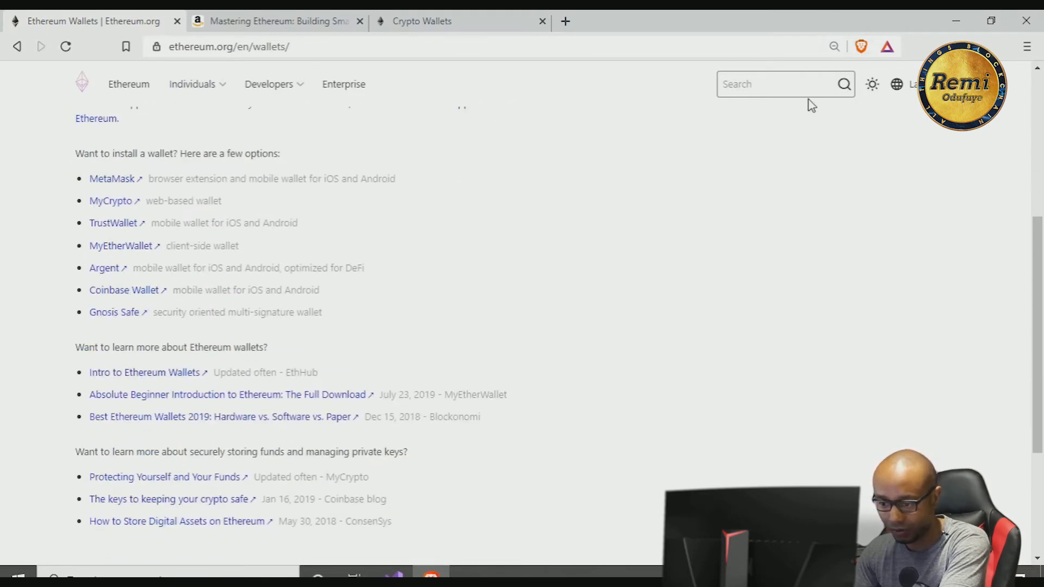
mouse_move(289, 305)
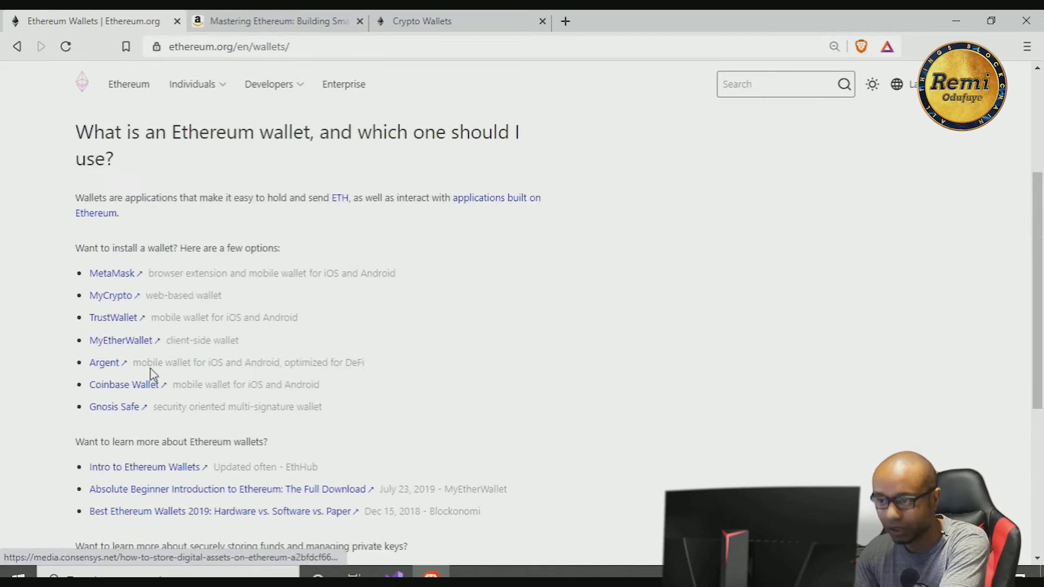
left_click(192, 83)
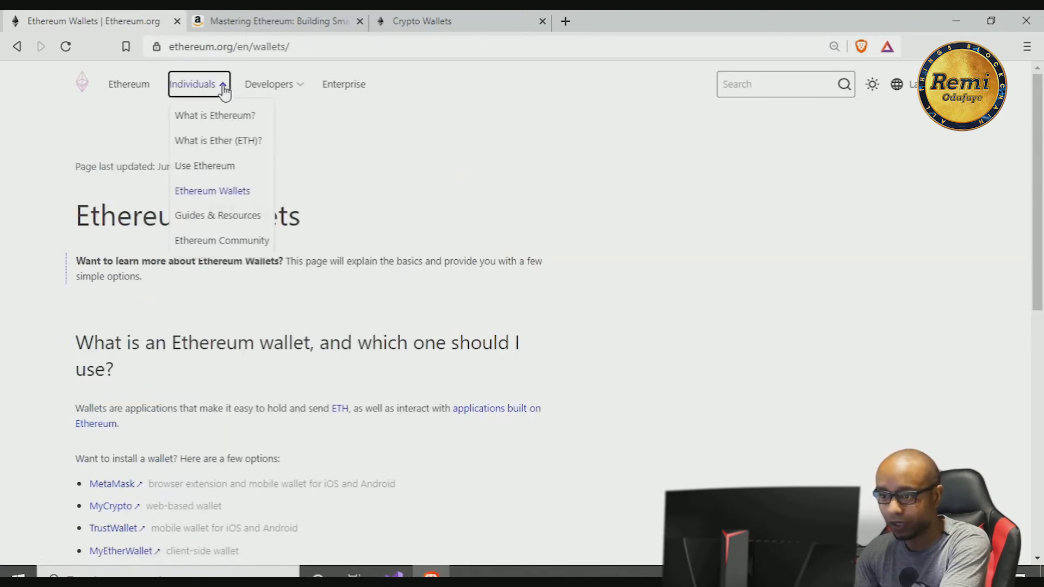
mouse_move(217, 215)
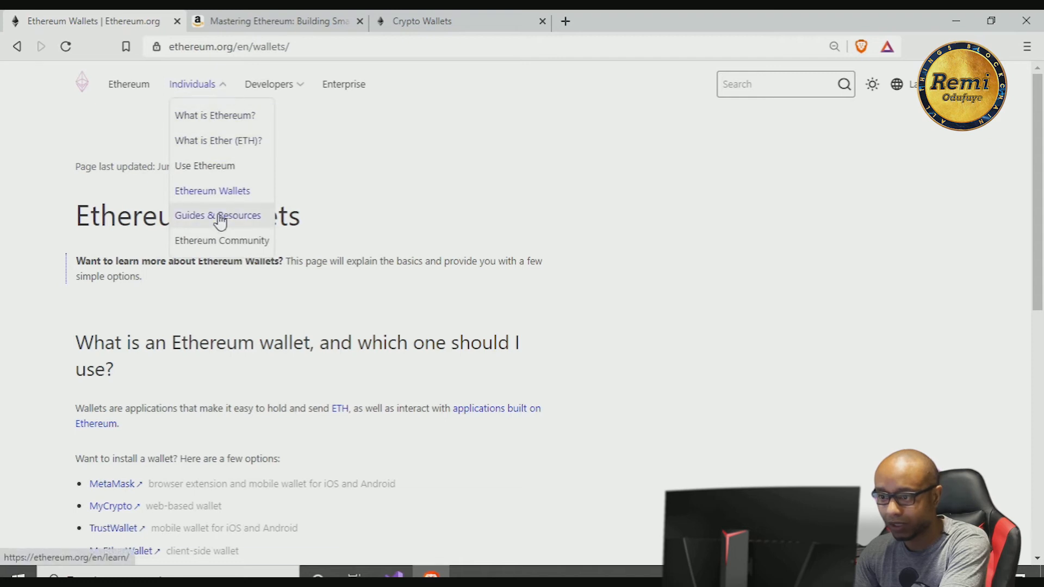
left_click(217, 216)
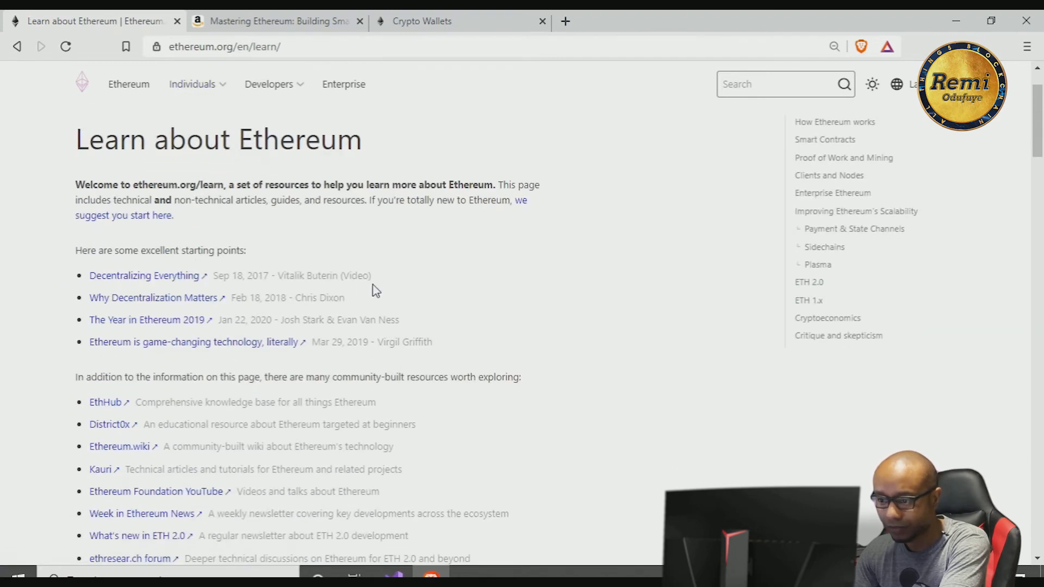
Reach the Smart Contracts section and select its sentence about controlling ETH and other digital assets
scroll("down", 3)
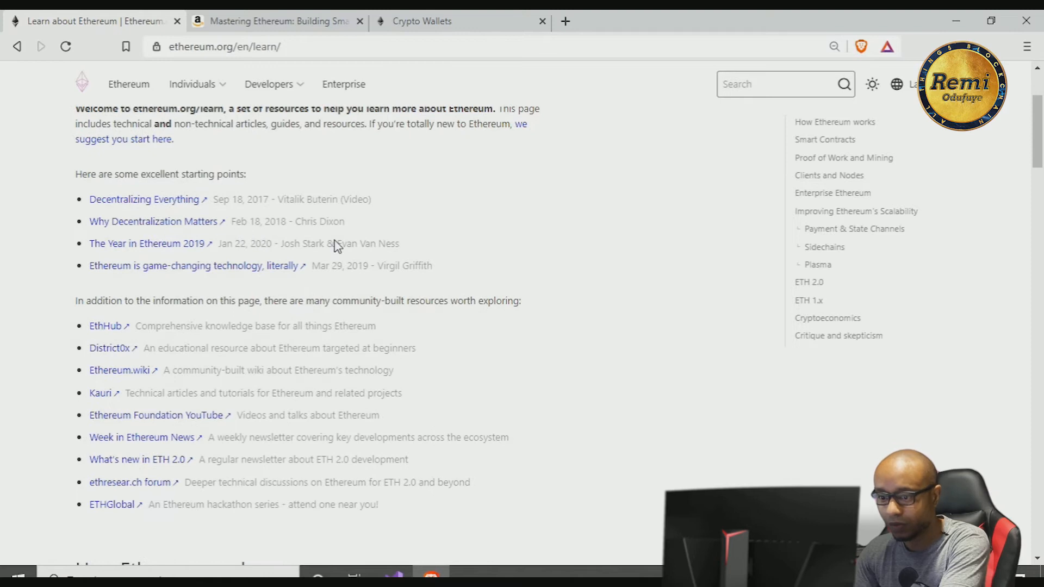
scroll("down", 3)
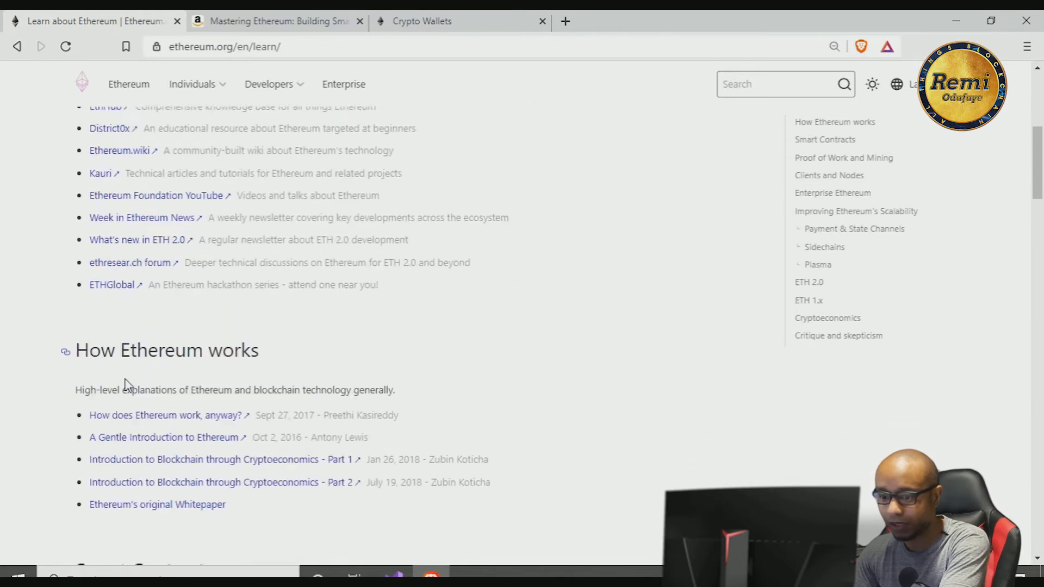
scroll("down", 3)
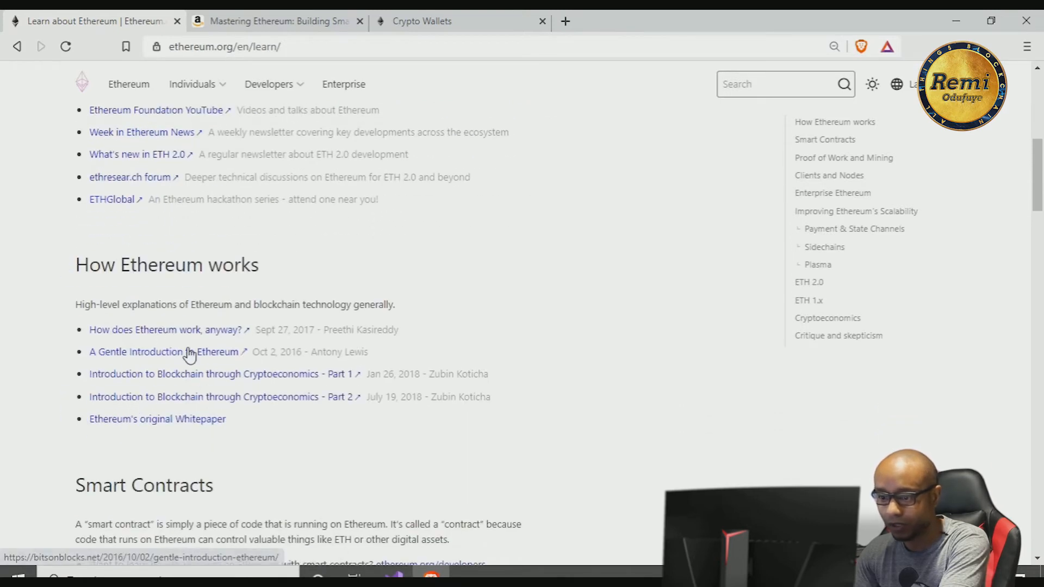
scroll("down", 3)
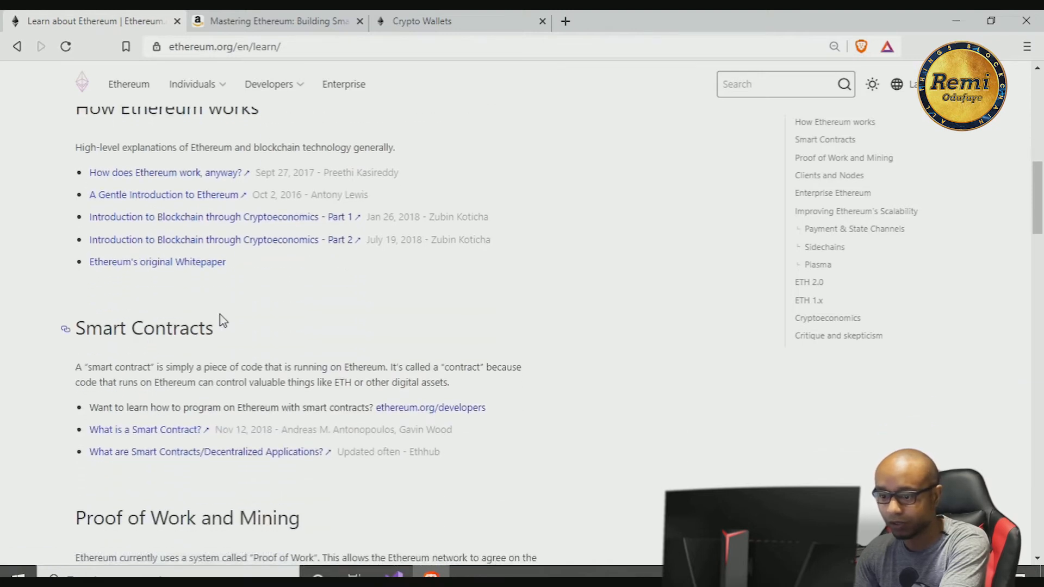
scroll("down", 3)
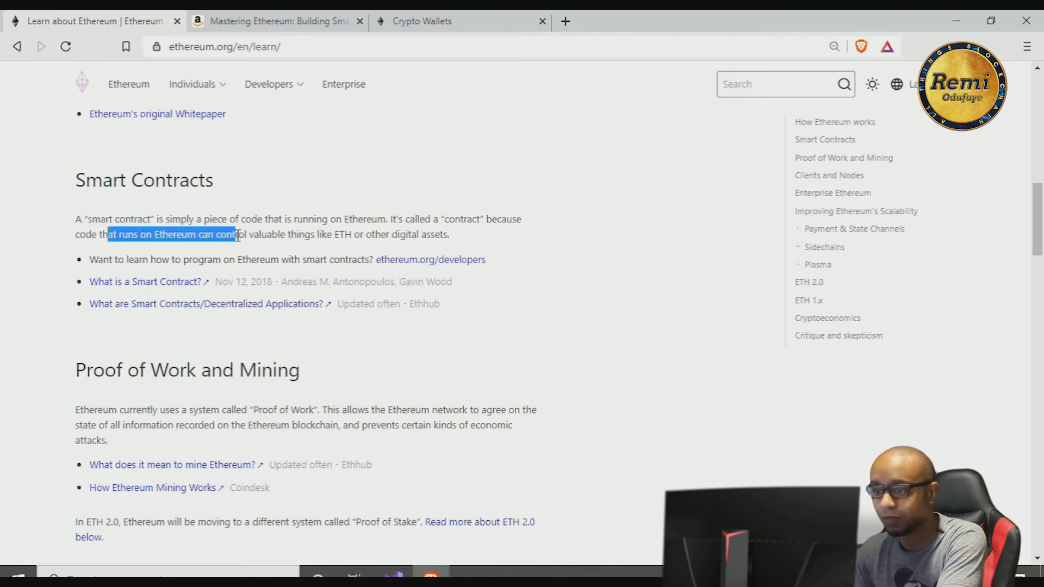
left_click_drag(239, 235, 418, 235)
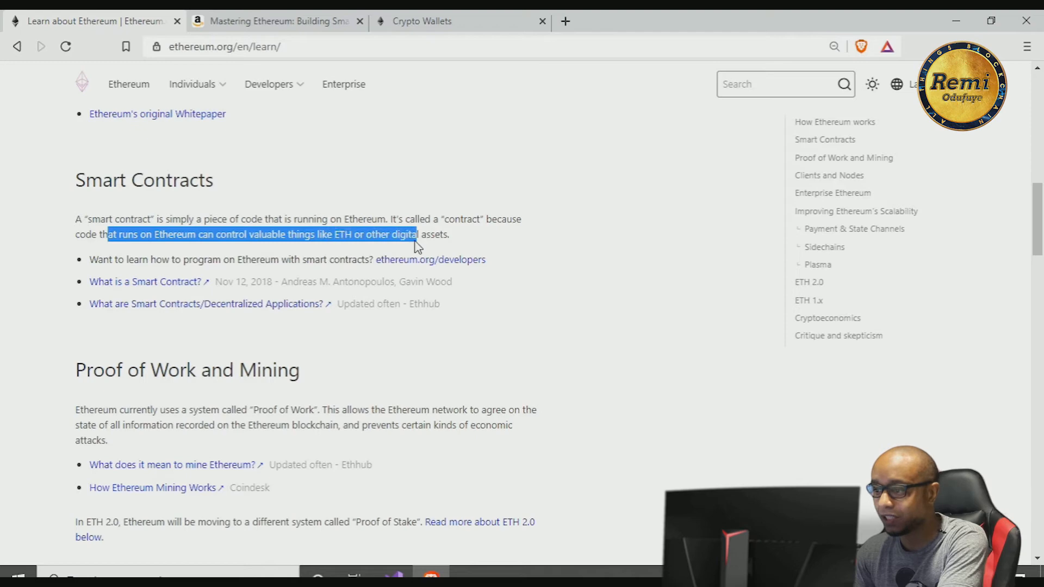